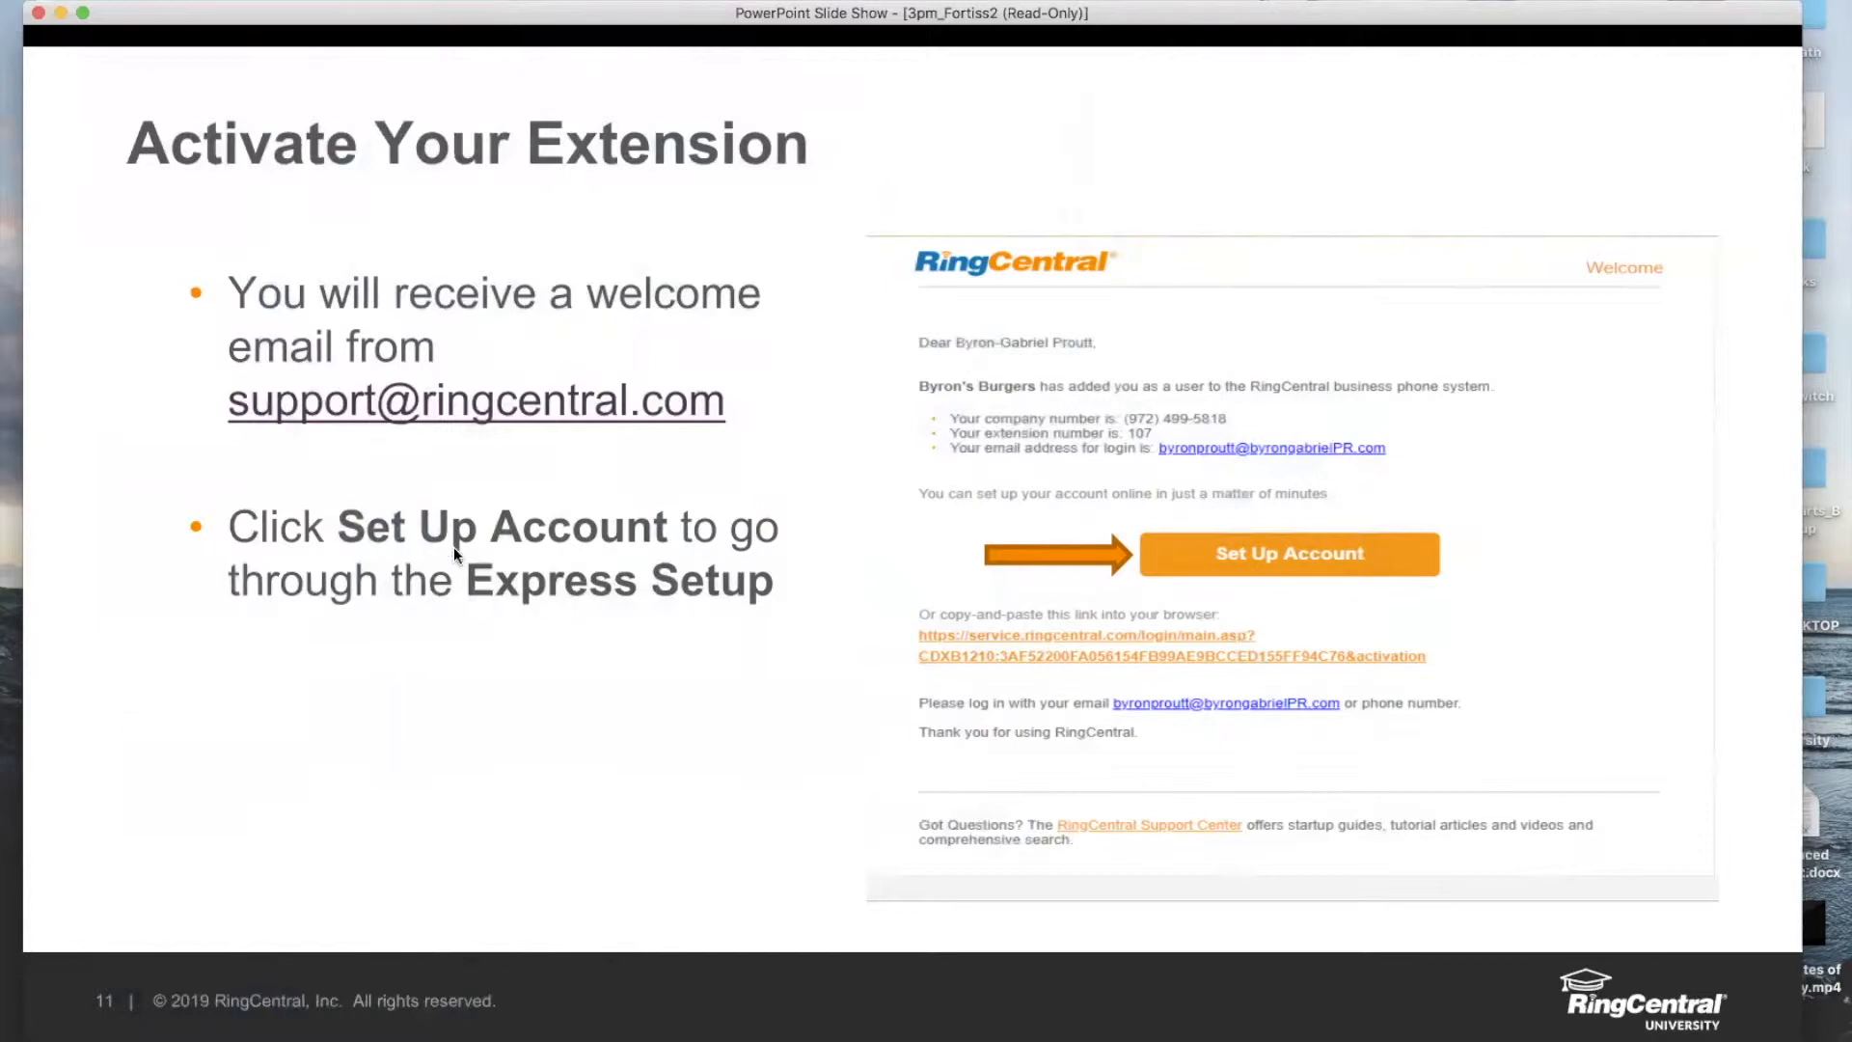
pyautogui.moveTo(934, 395)
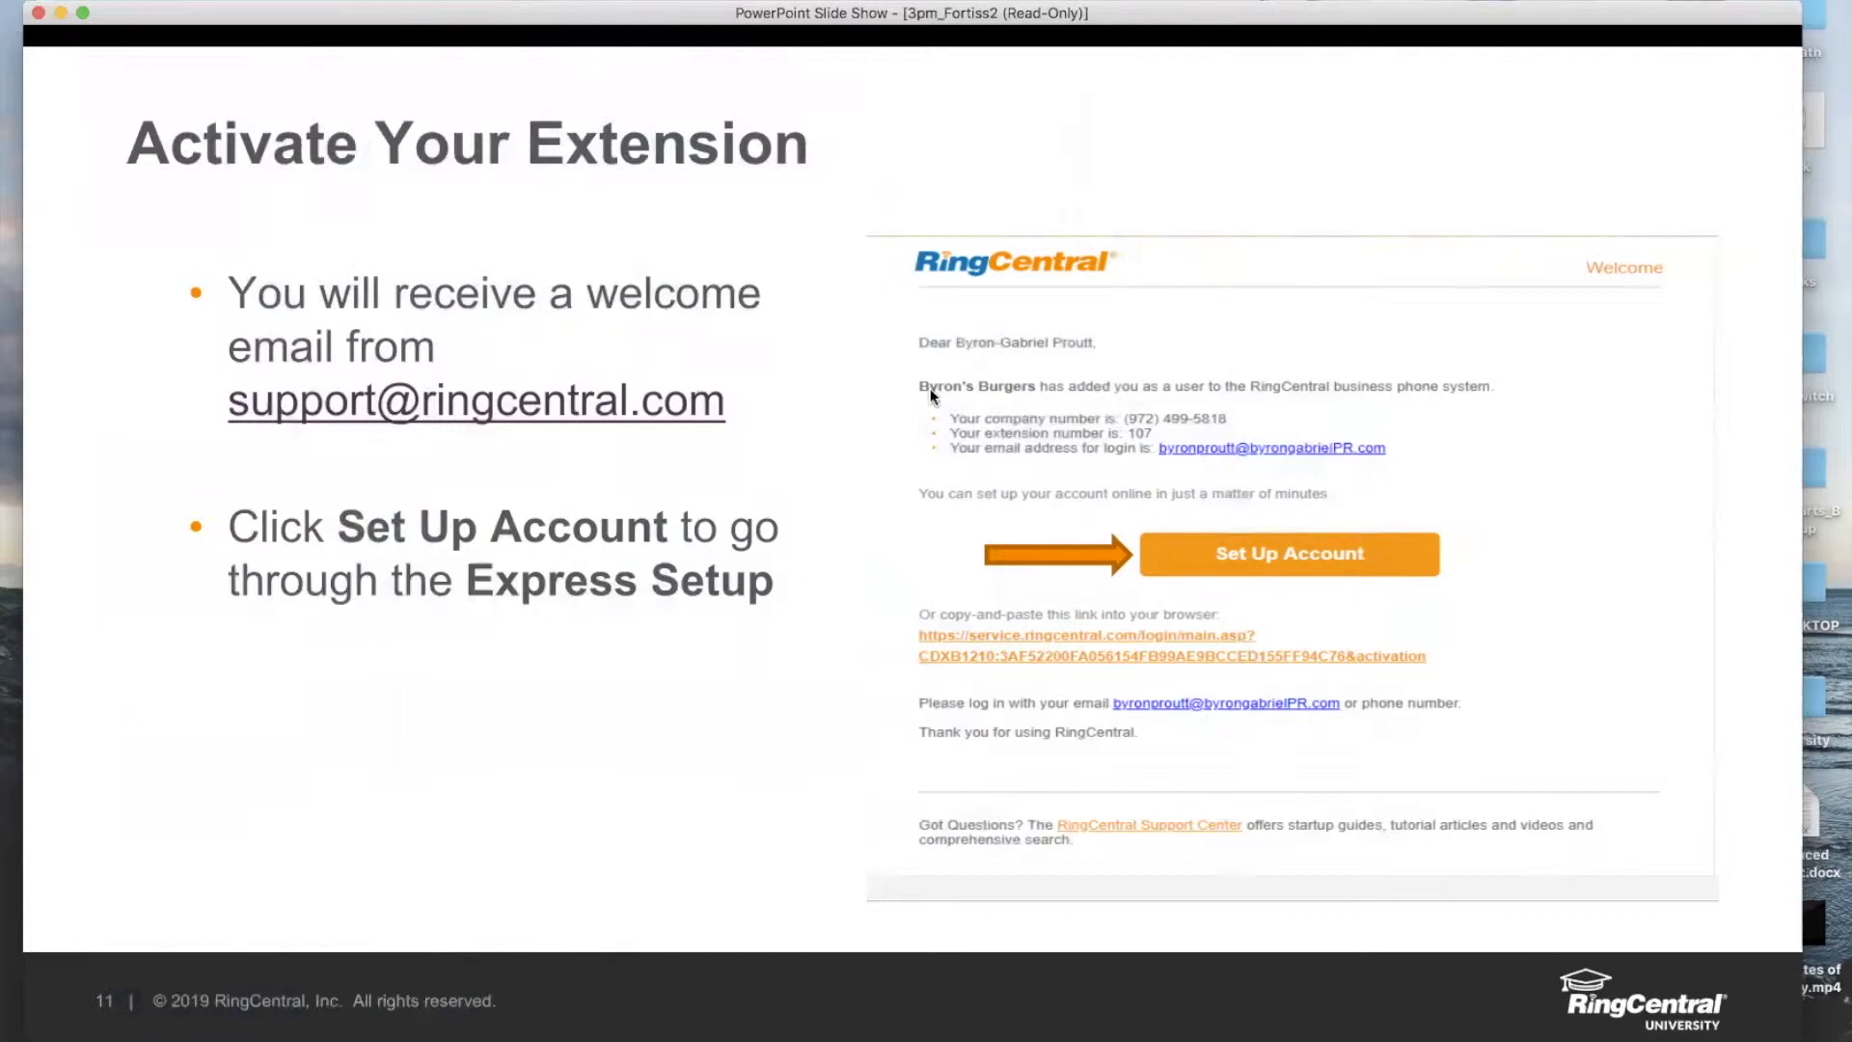
pyautogui.moveTo(1229, 425)
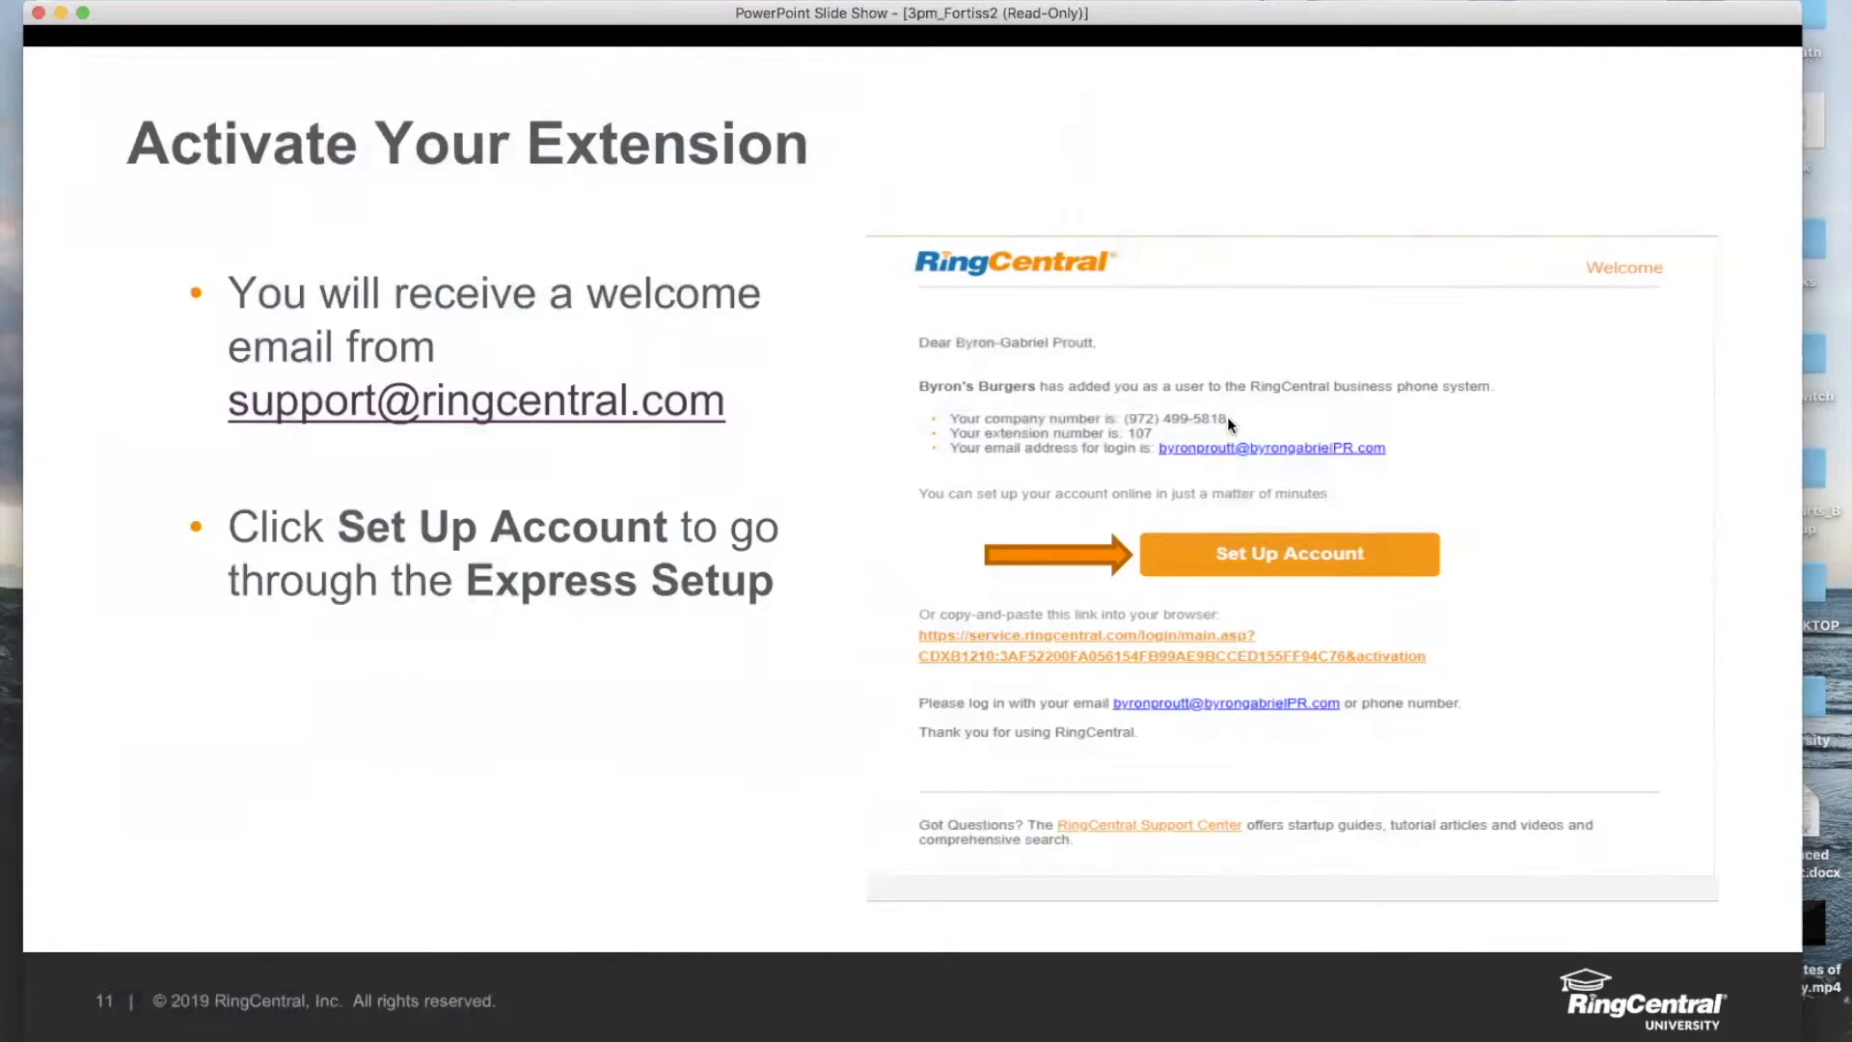
pyautogui.moveTo(1062, 488)
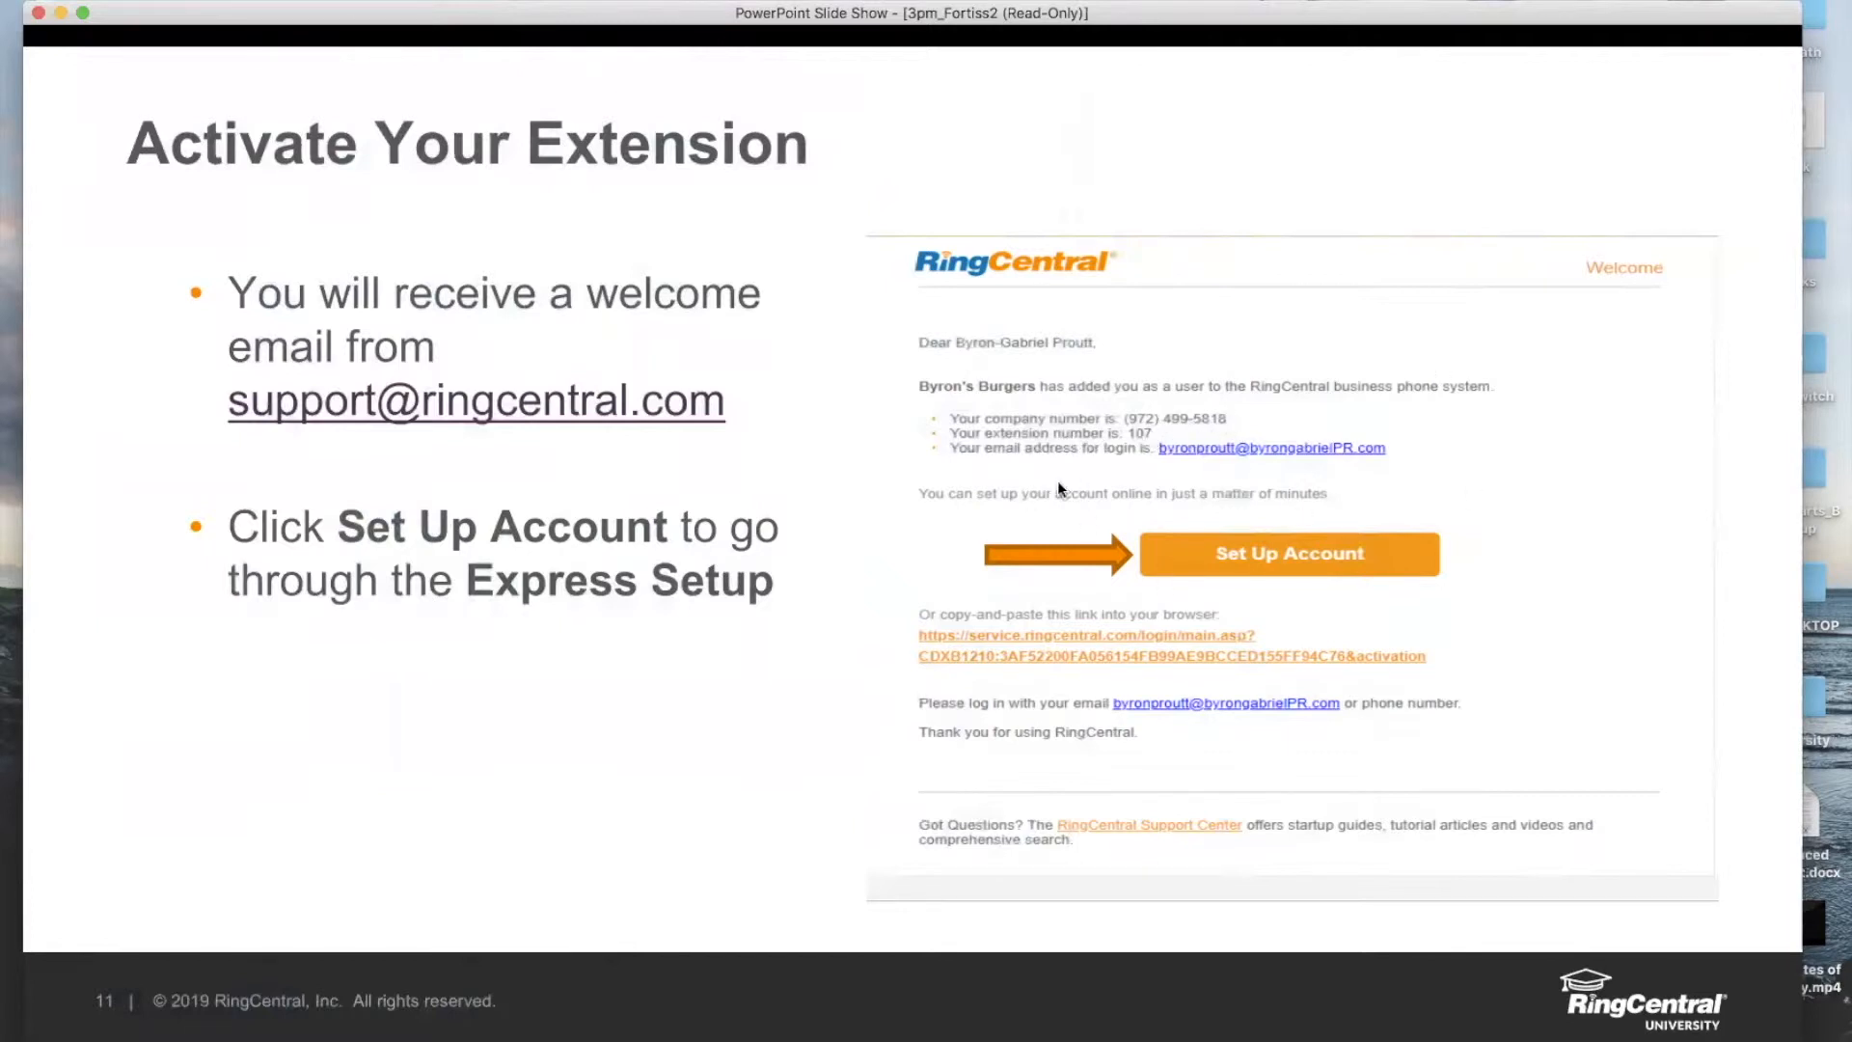
pyautogui.moveTo(1387, 648)
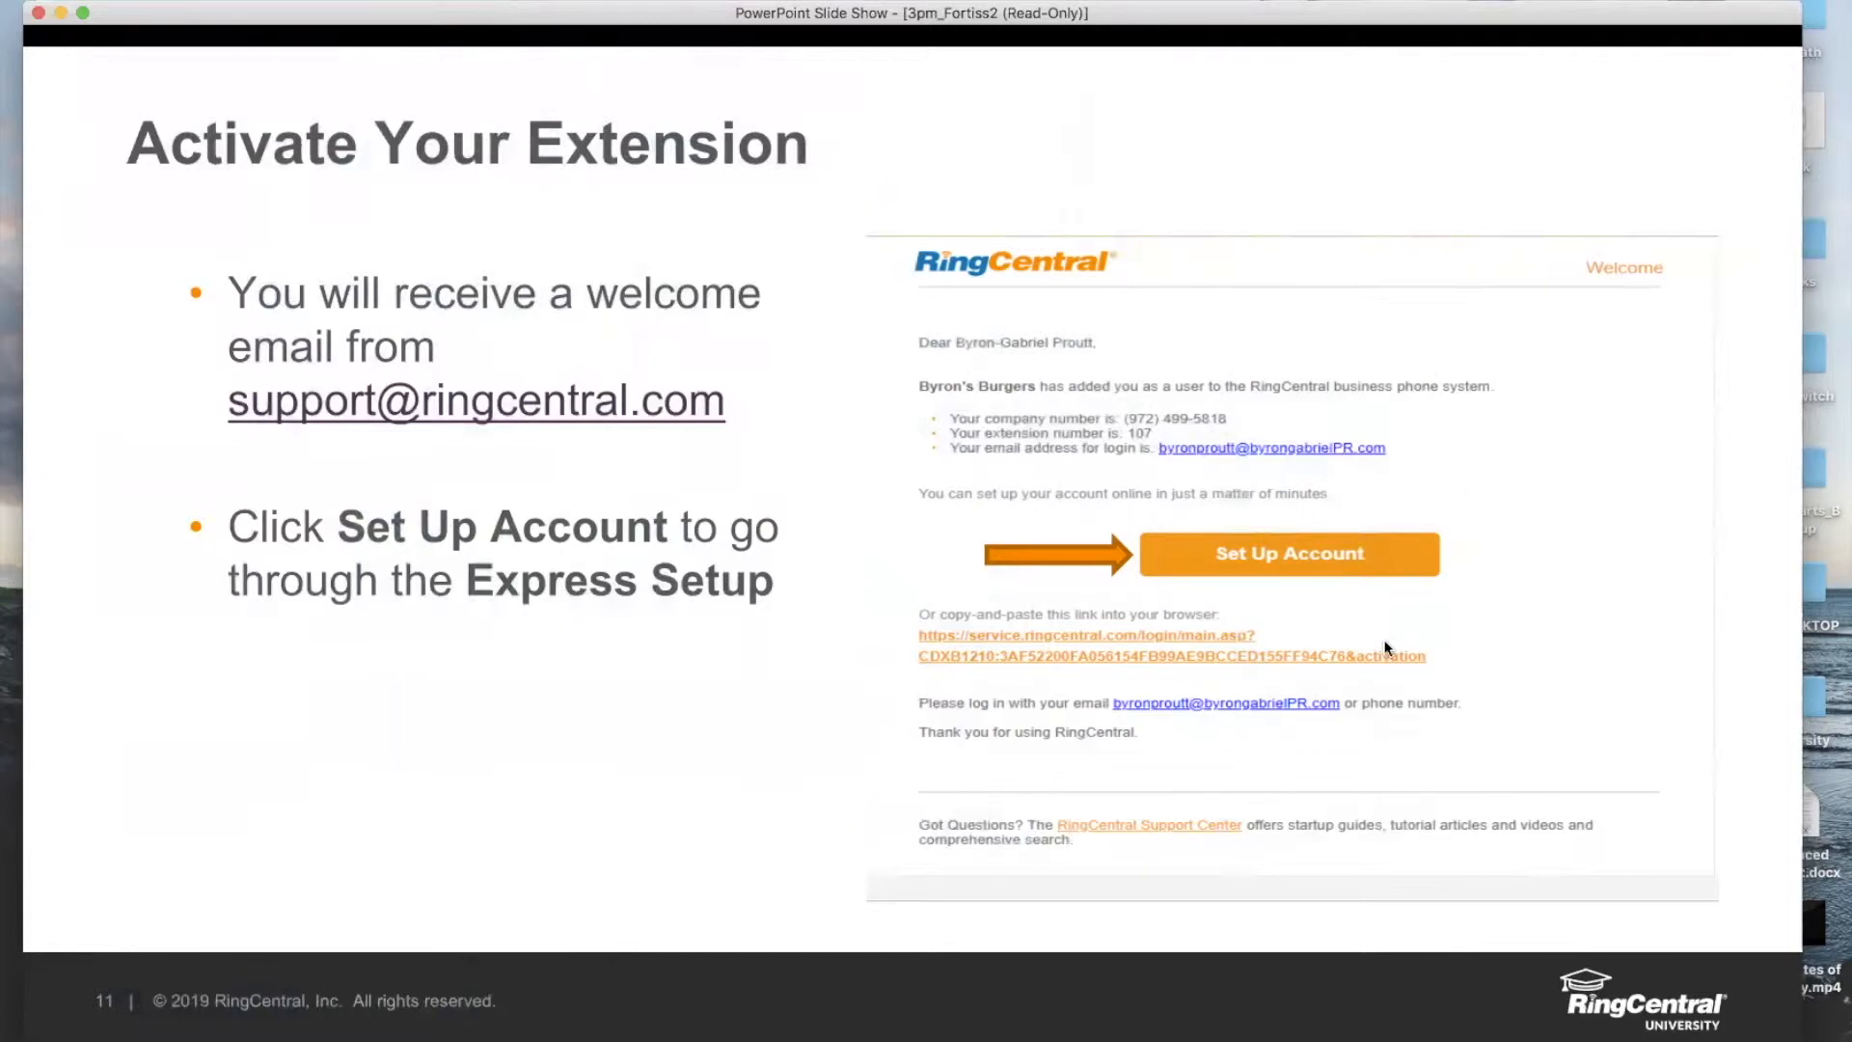
pyautogui.moveTo(1117, 308)
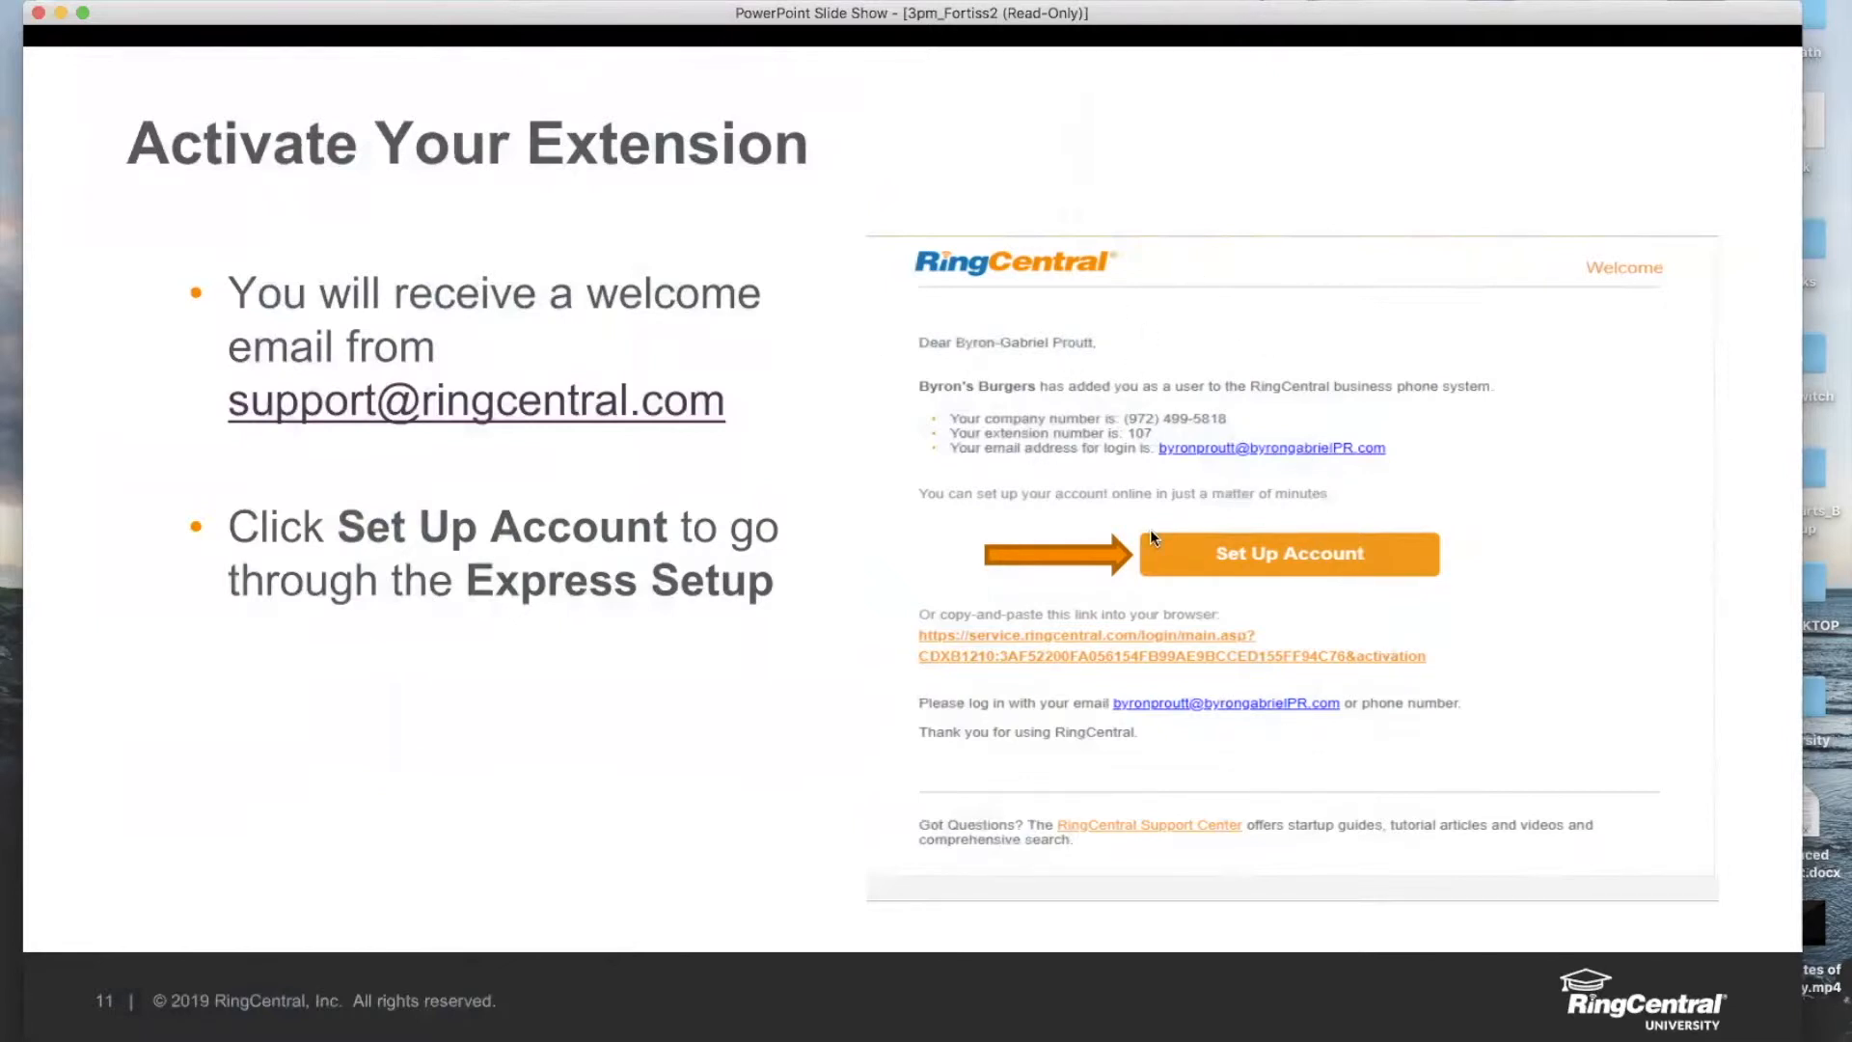
pyautogui.moveTo(1254, 544)
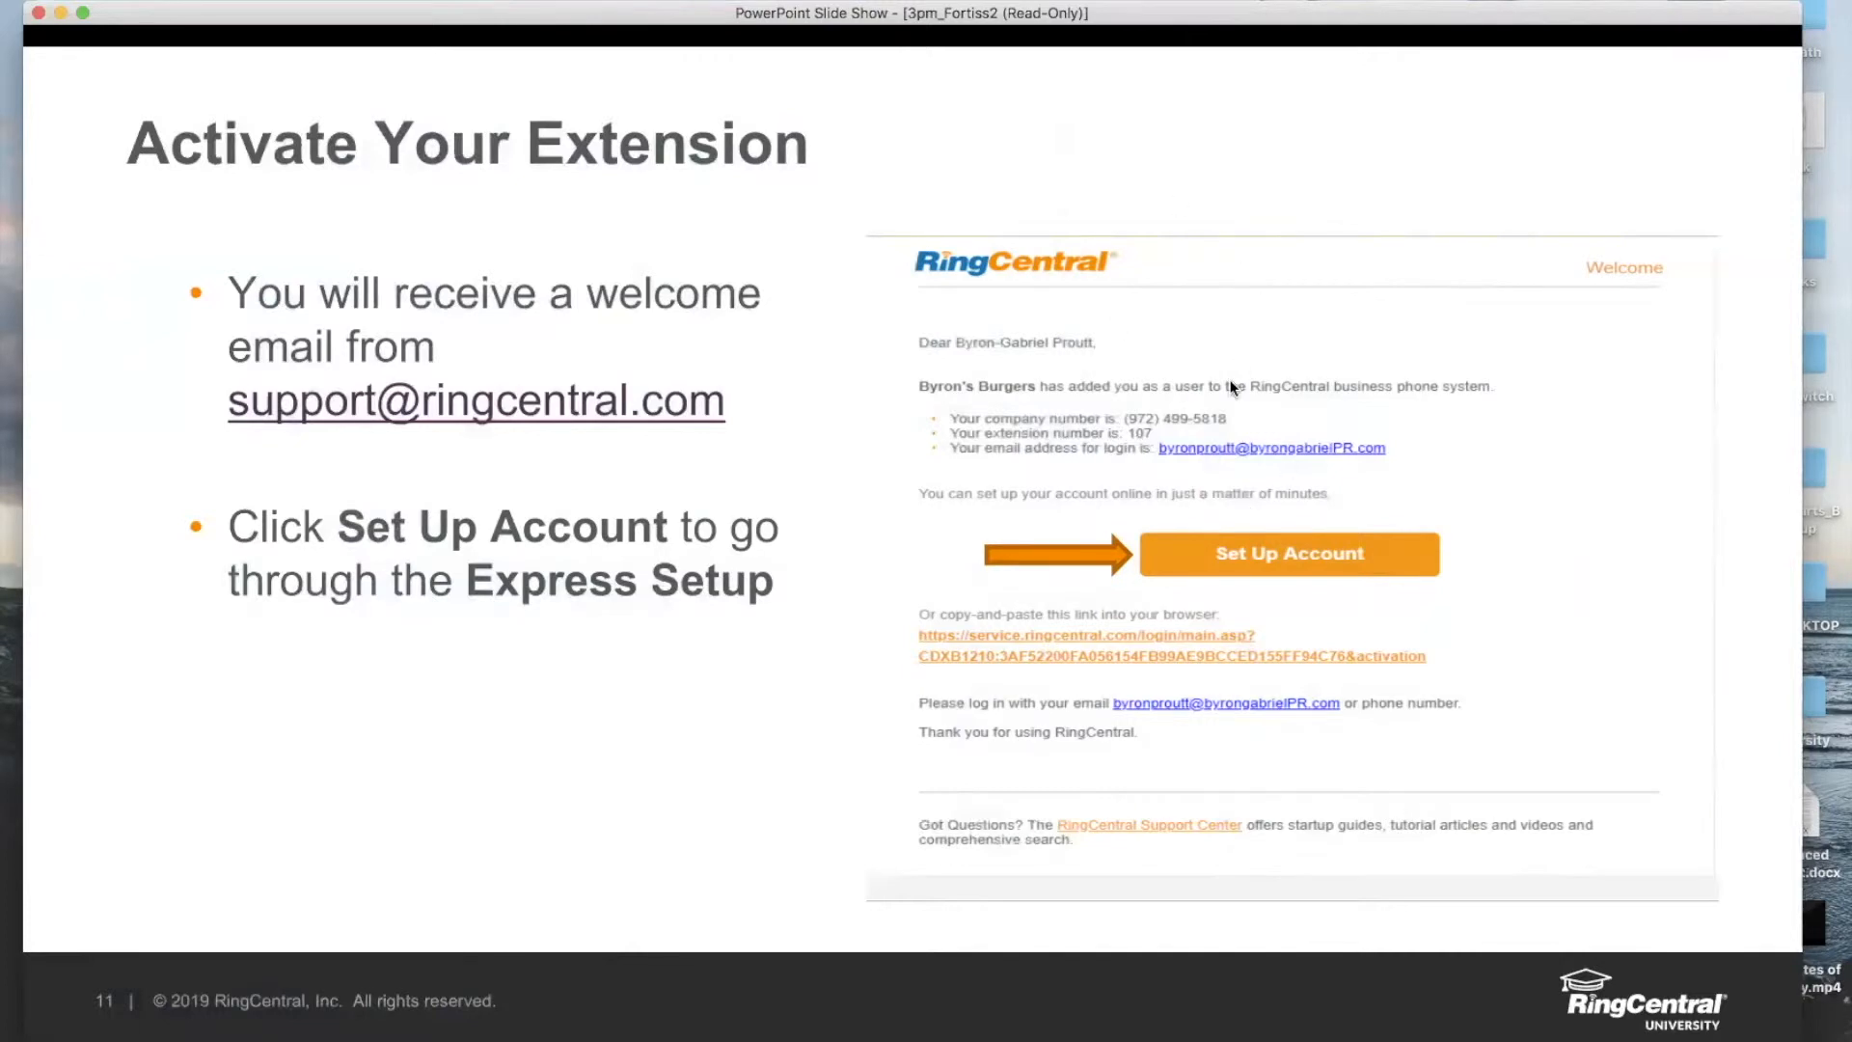
pyautogui.moveTo(1291, 351)
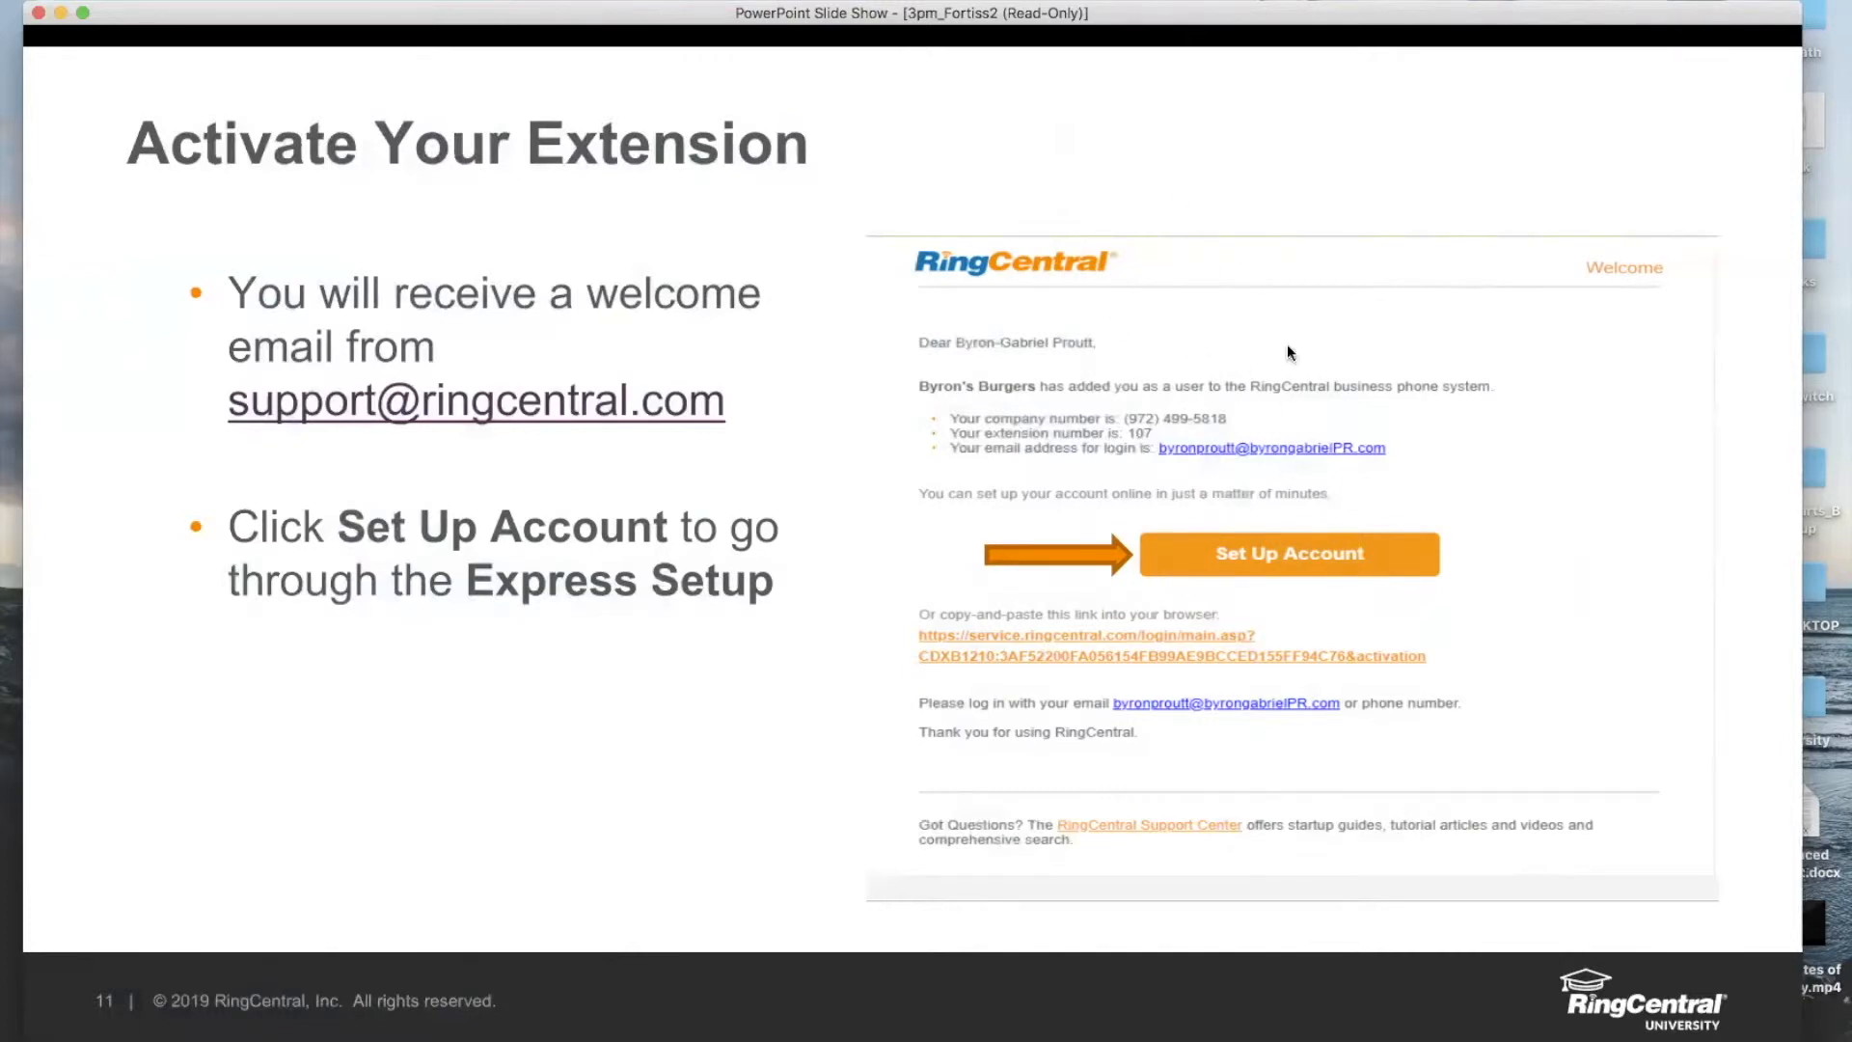
pyautogui.moveTo(1428, 521)
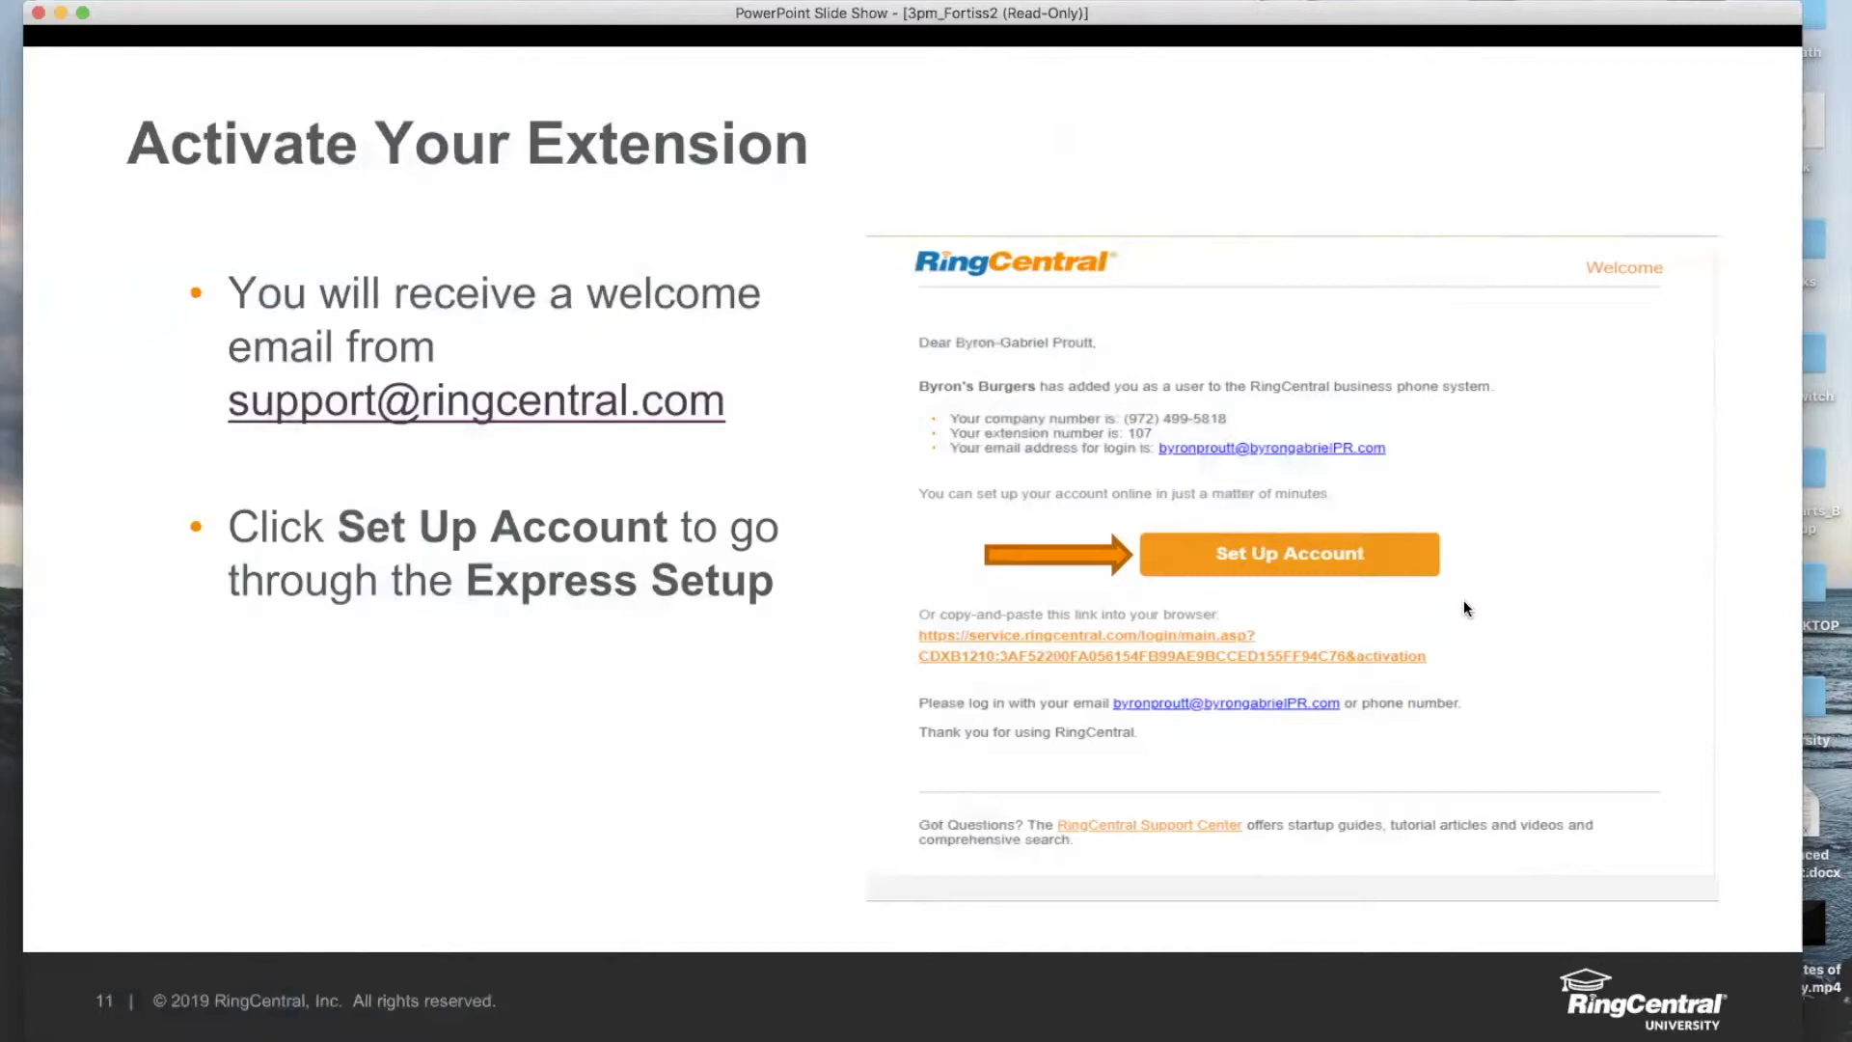
# Advance through the Create Your Password slide to the Create Your PIN slide.
pyautogui.press('right')
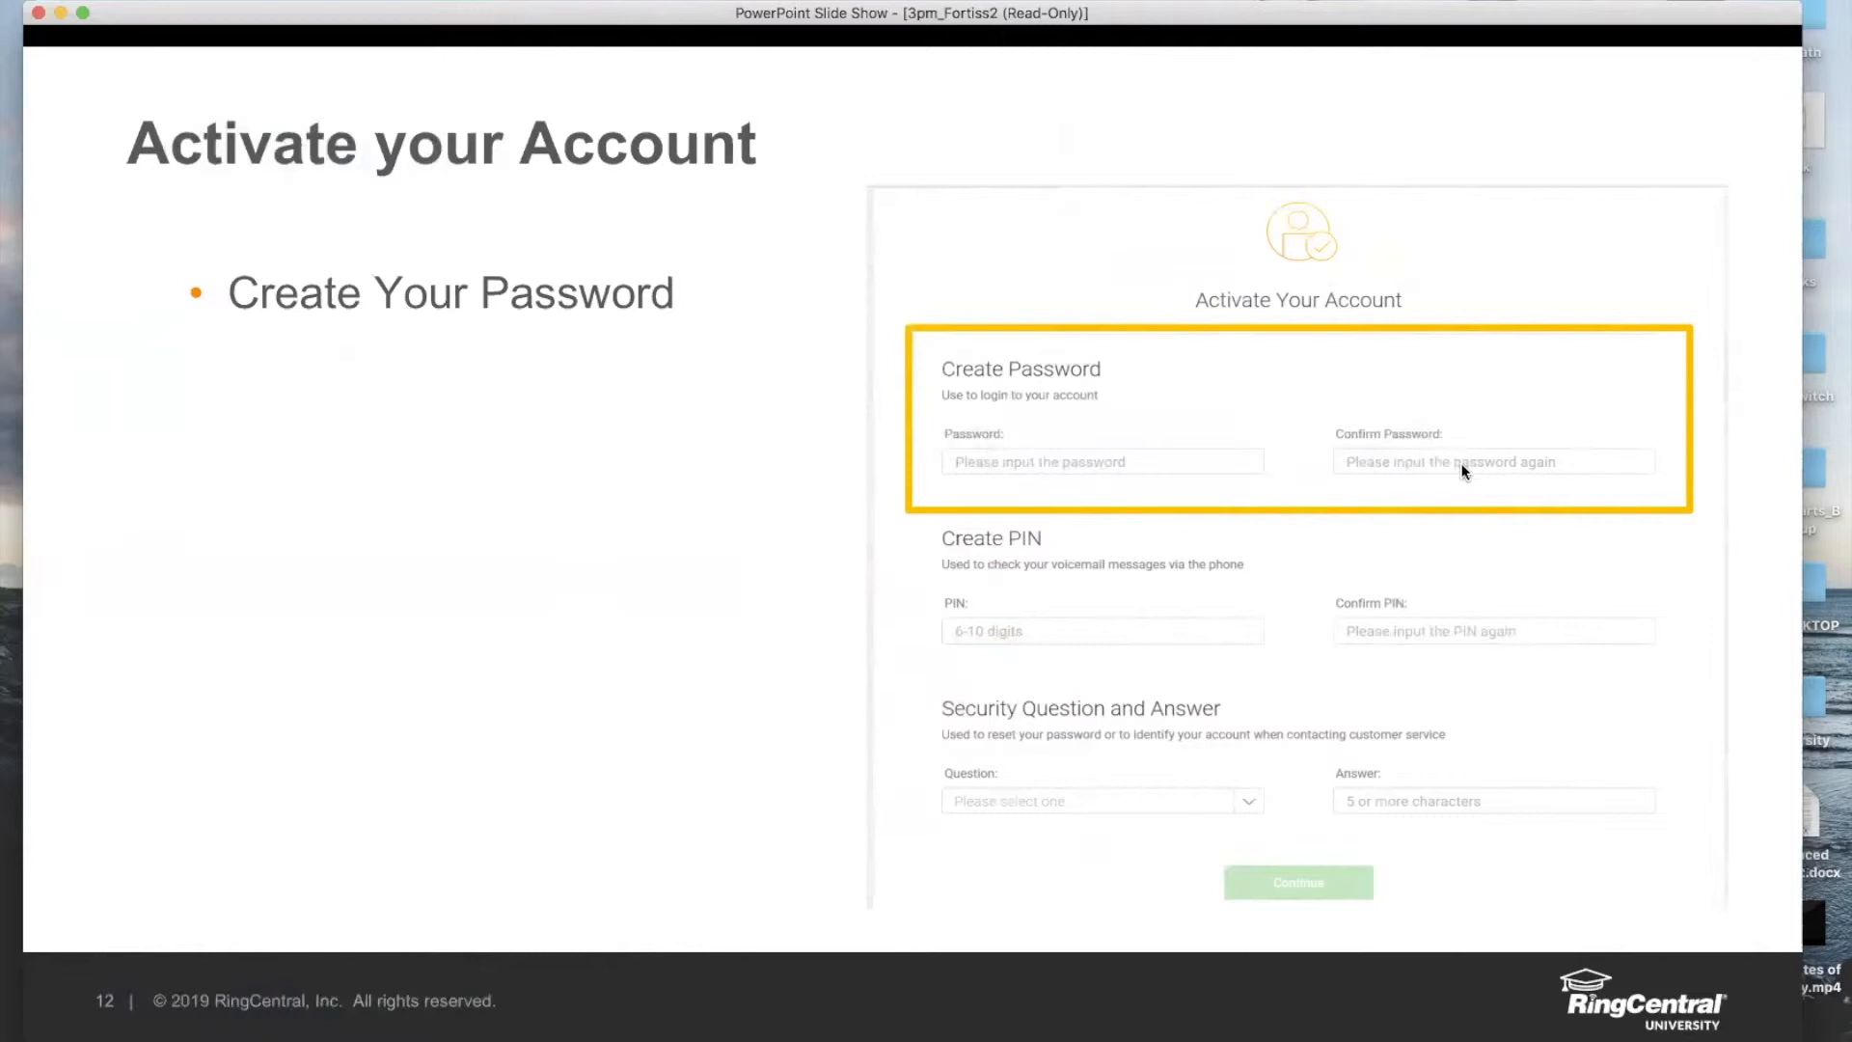
pyautogui.moveTo(1261, 475)
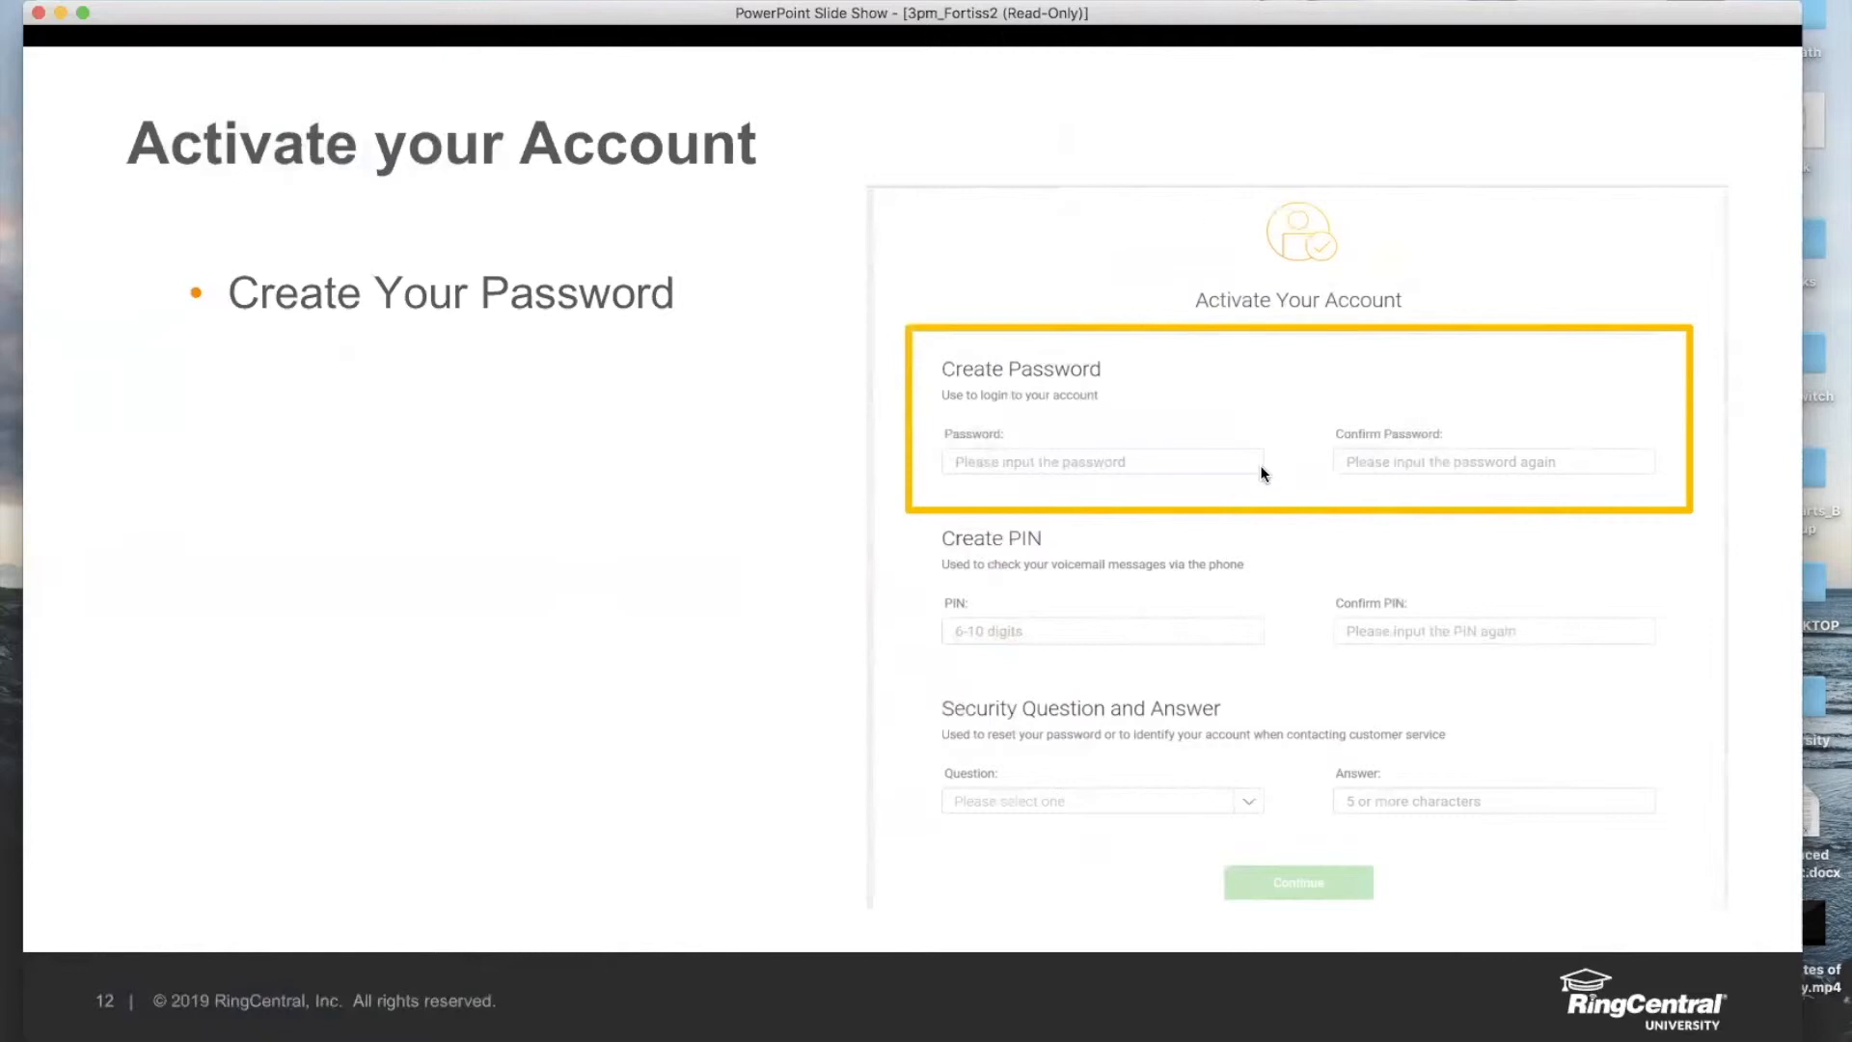
pyautogui.press('right')
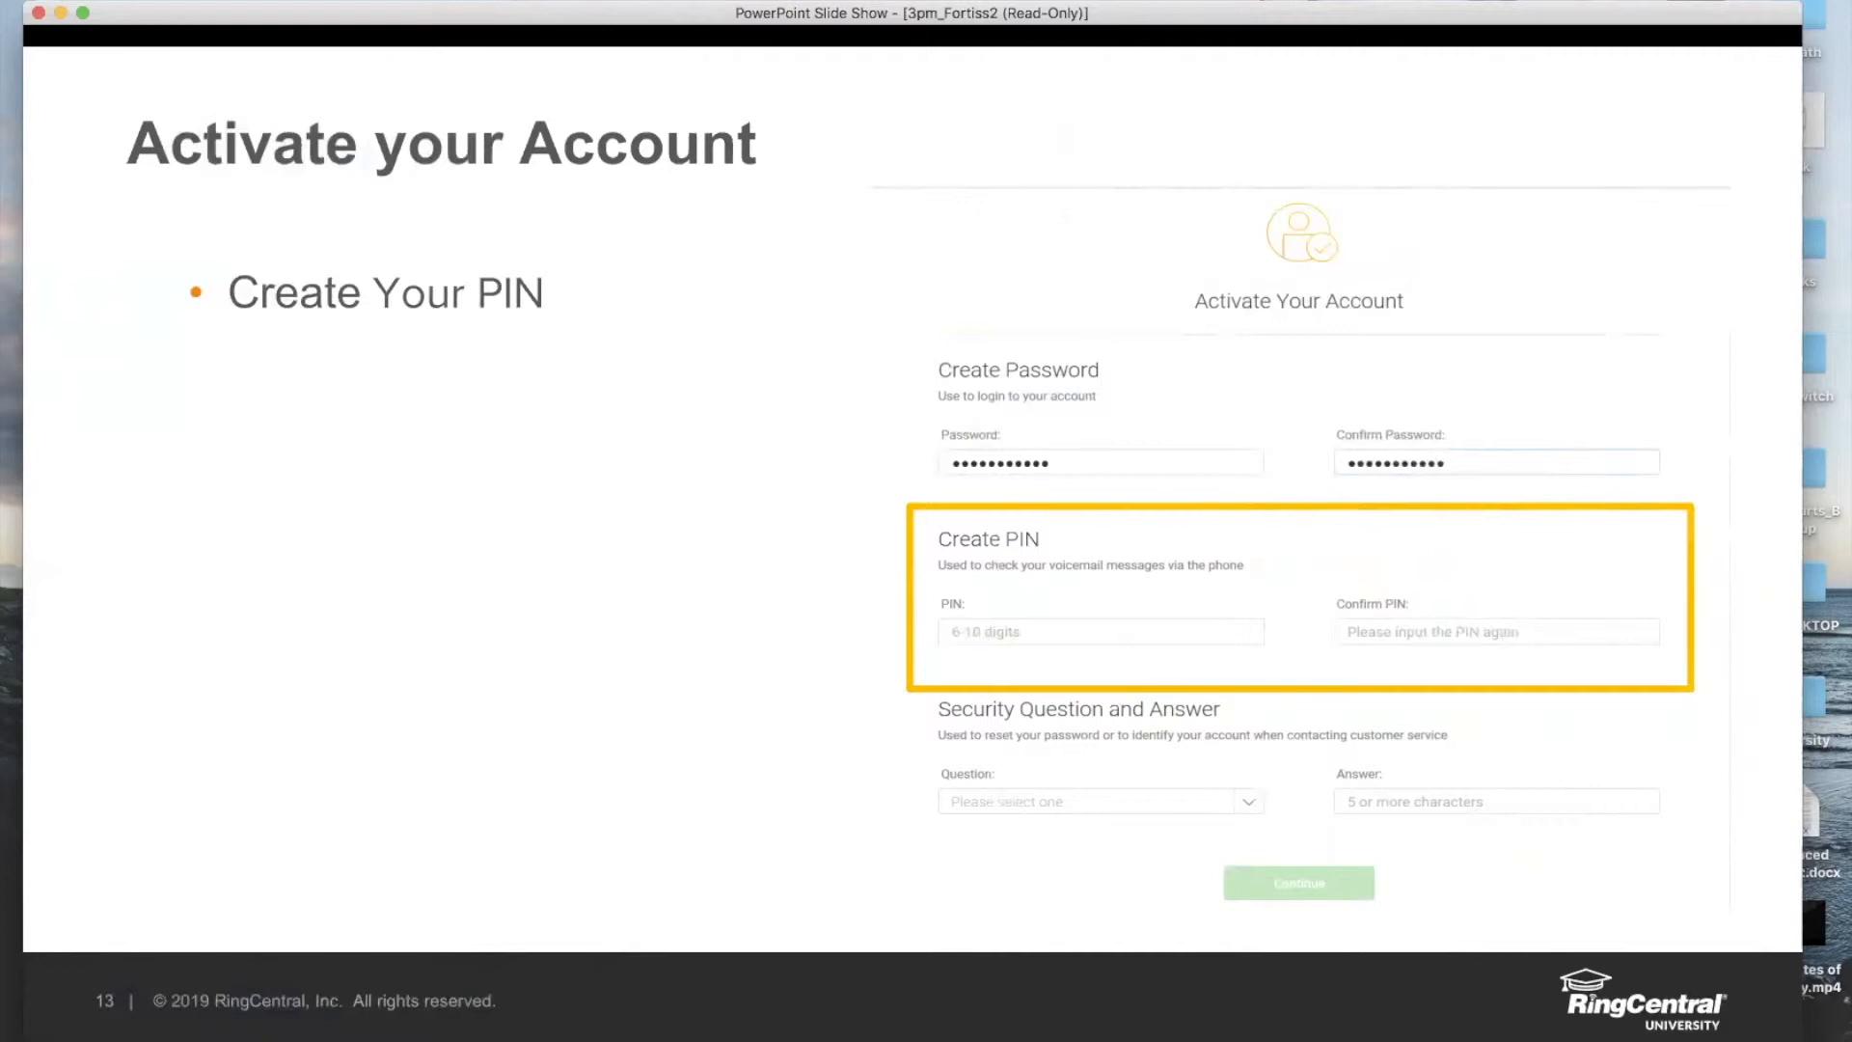
# Advance to slide 14, Create Your Security Question and Answer.
pyautogui.press('right')
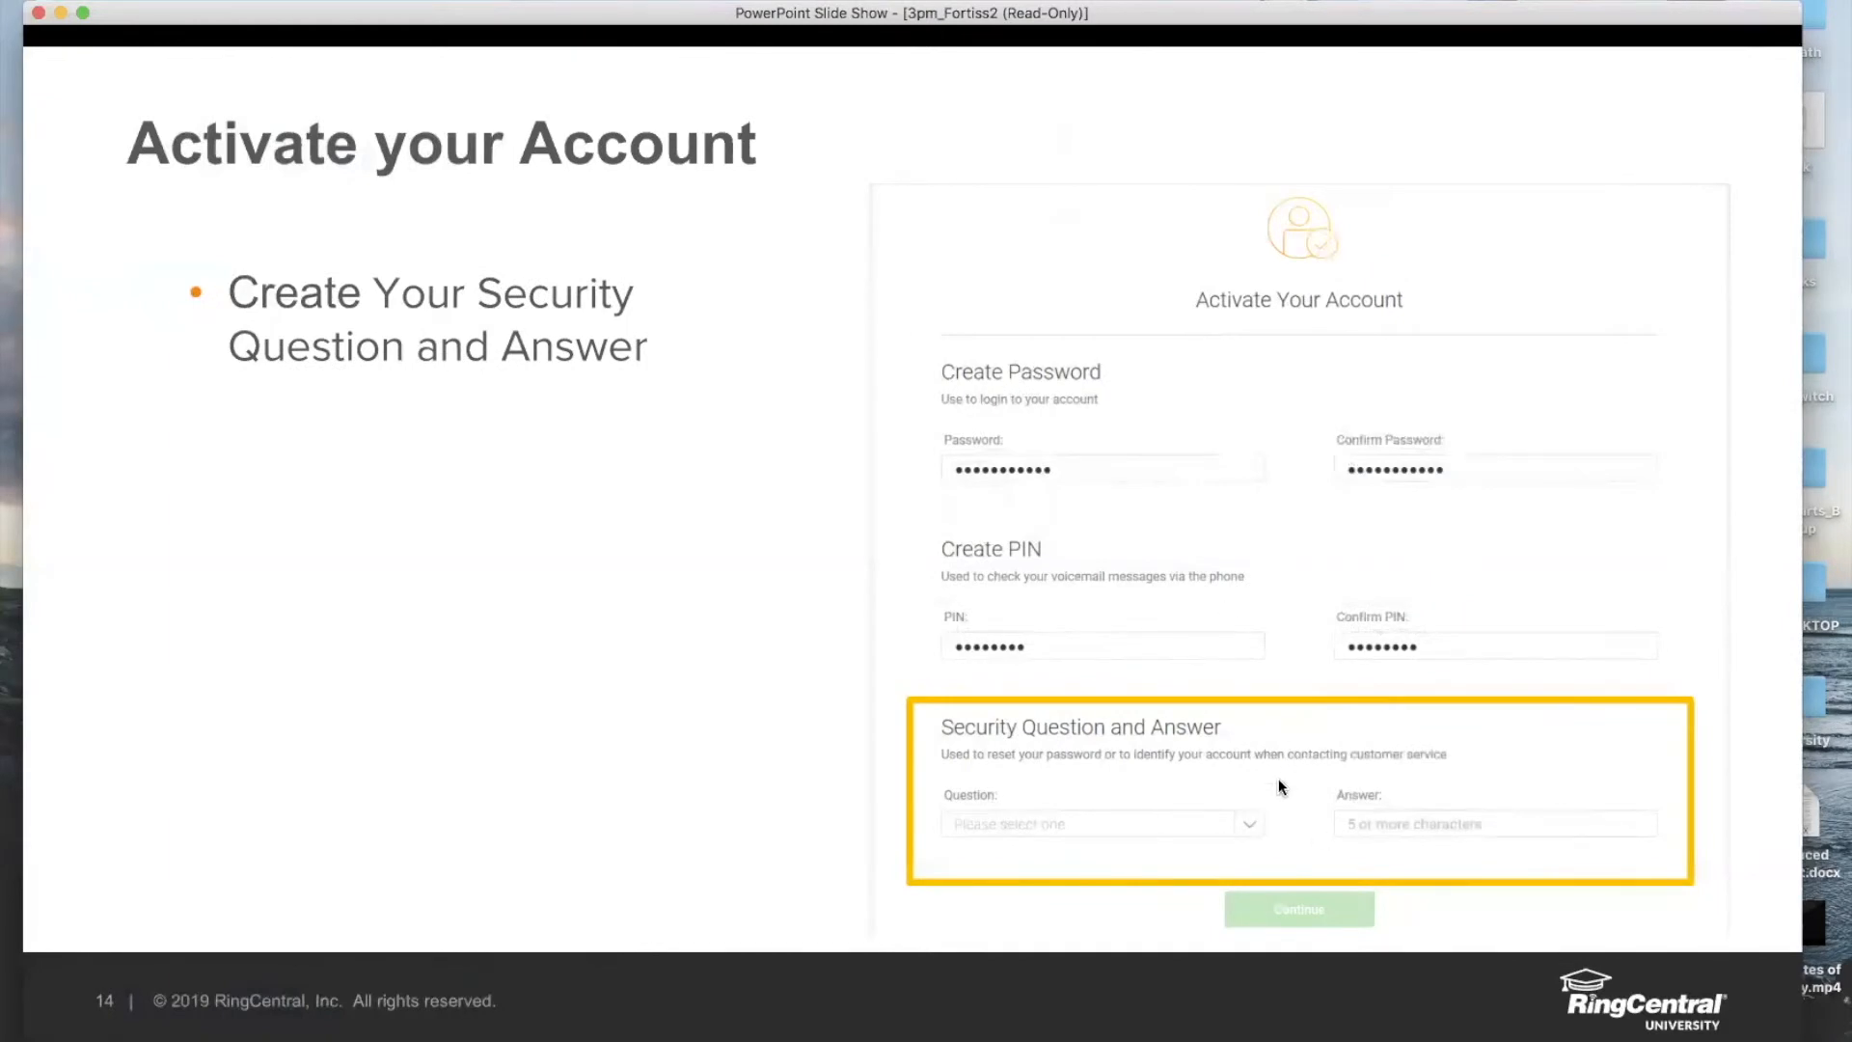
pyautogui.moveTo(1200, 953)
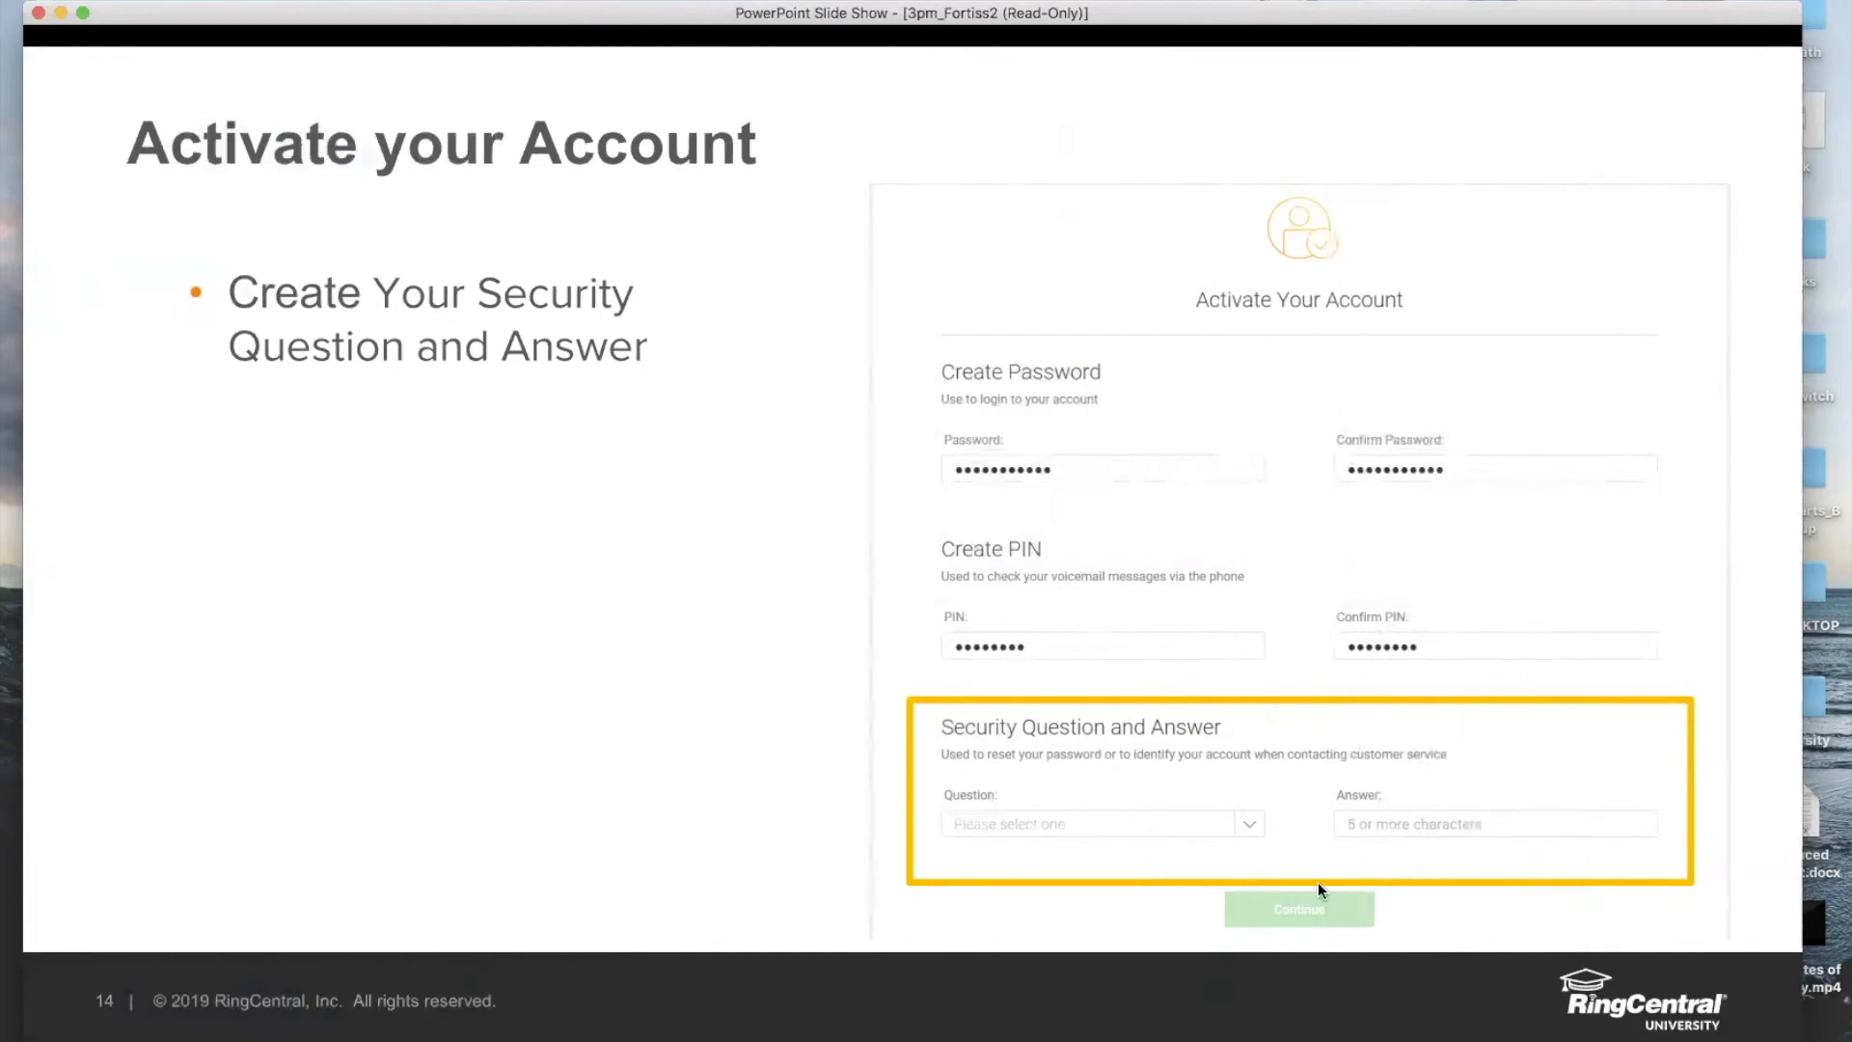
pyautogui.moveTo(930, 642)
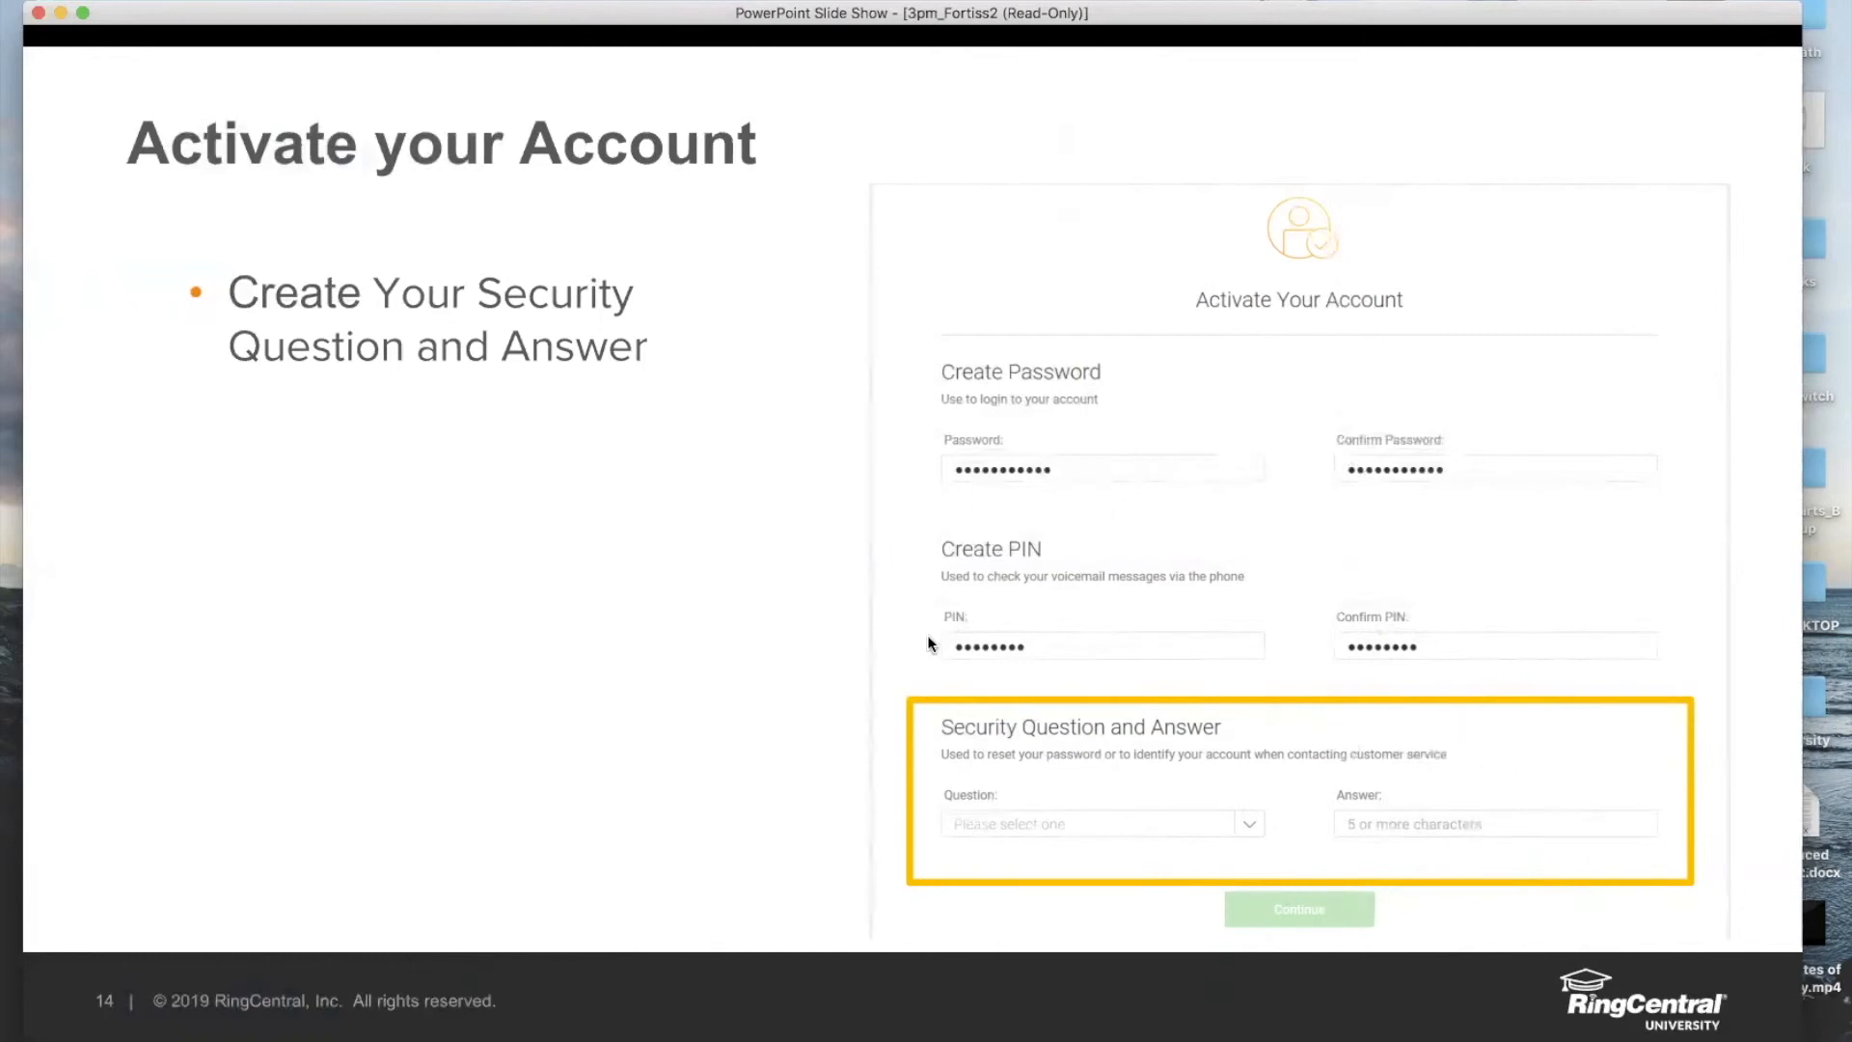
pyautogui.moveTo(1285, 828)
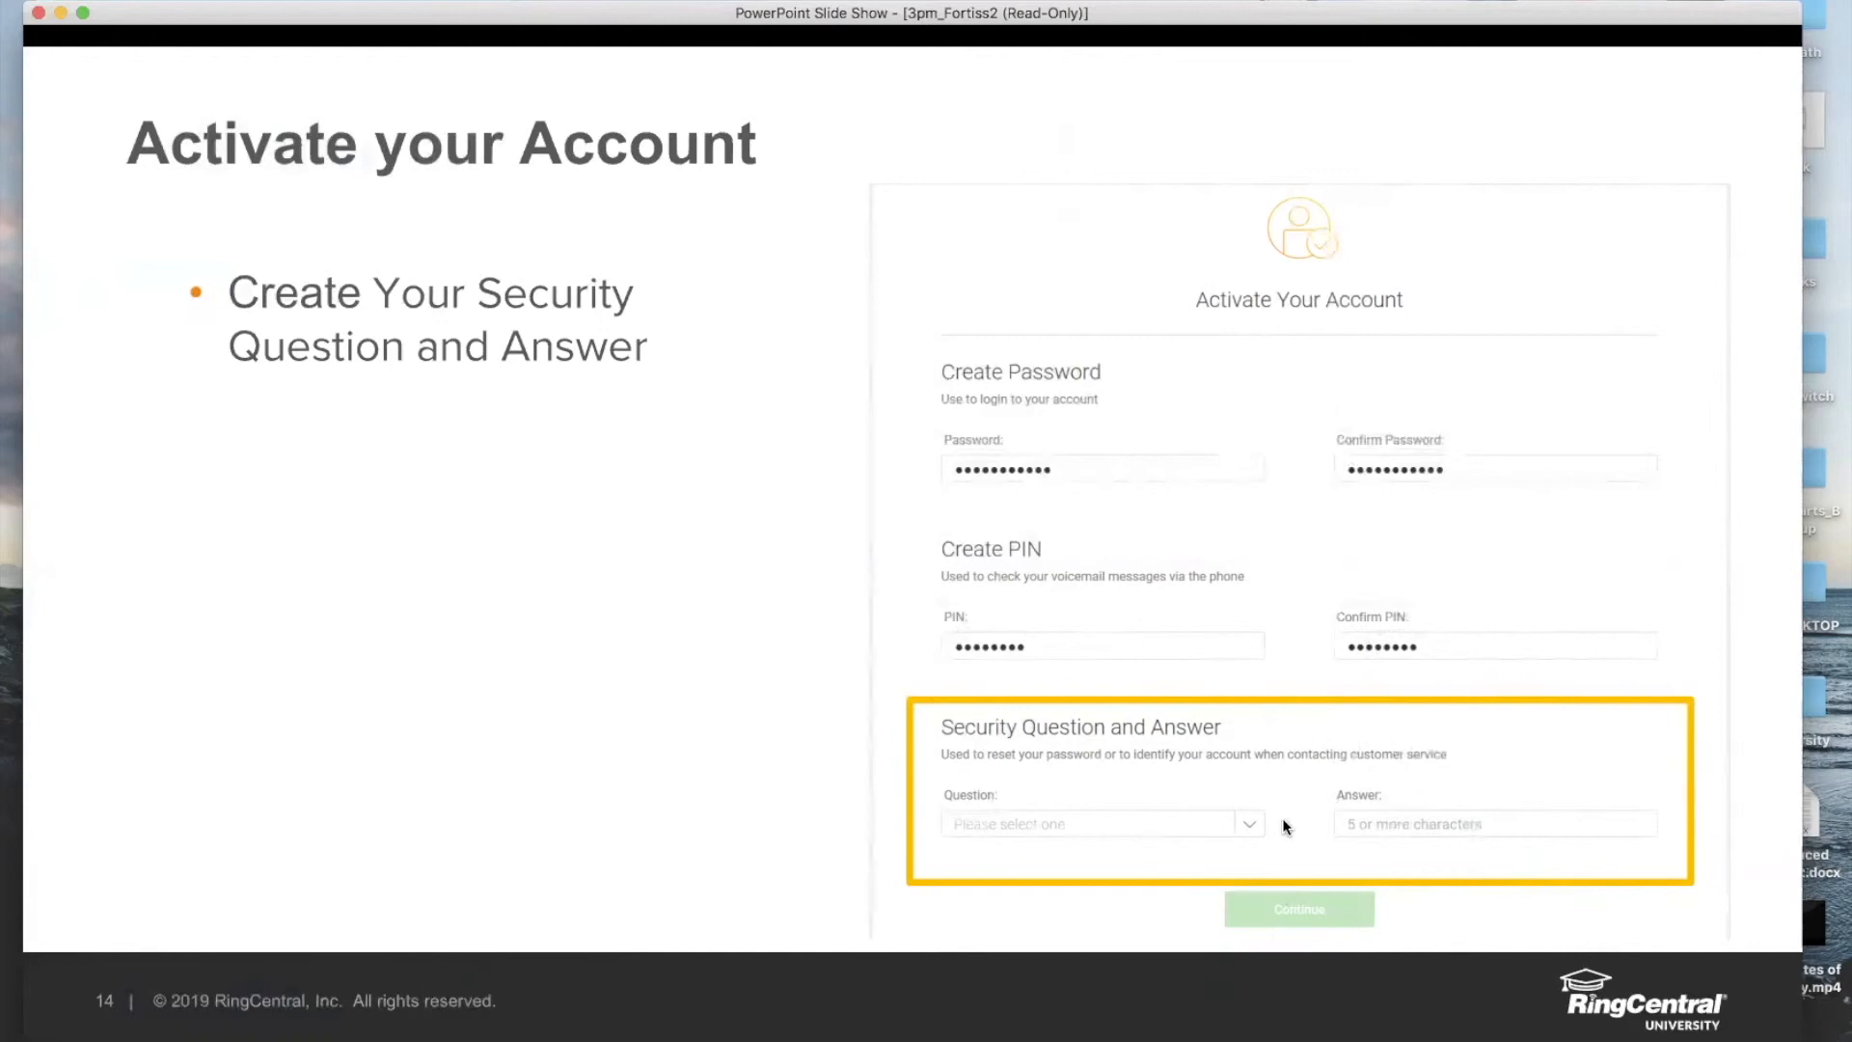
pyautogui.moveTo(1387, 748)
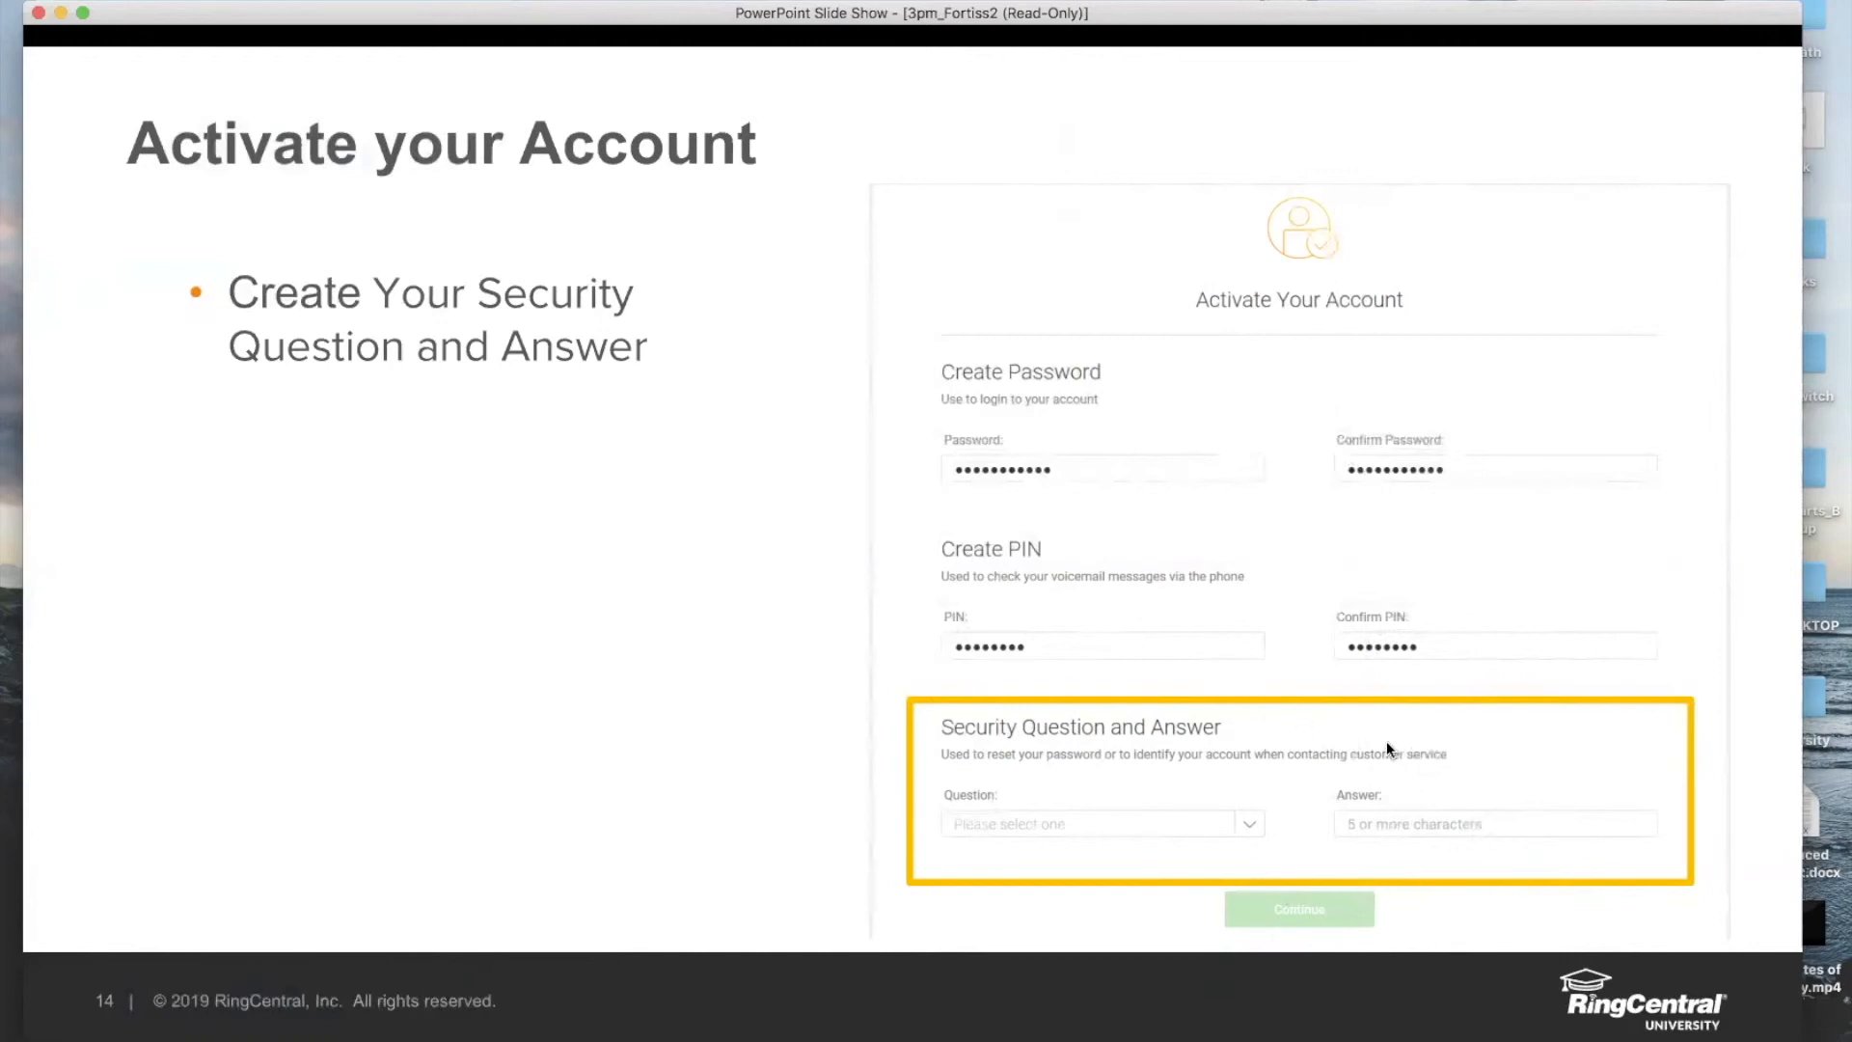
pyautogui.moveTo(1350, 835)
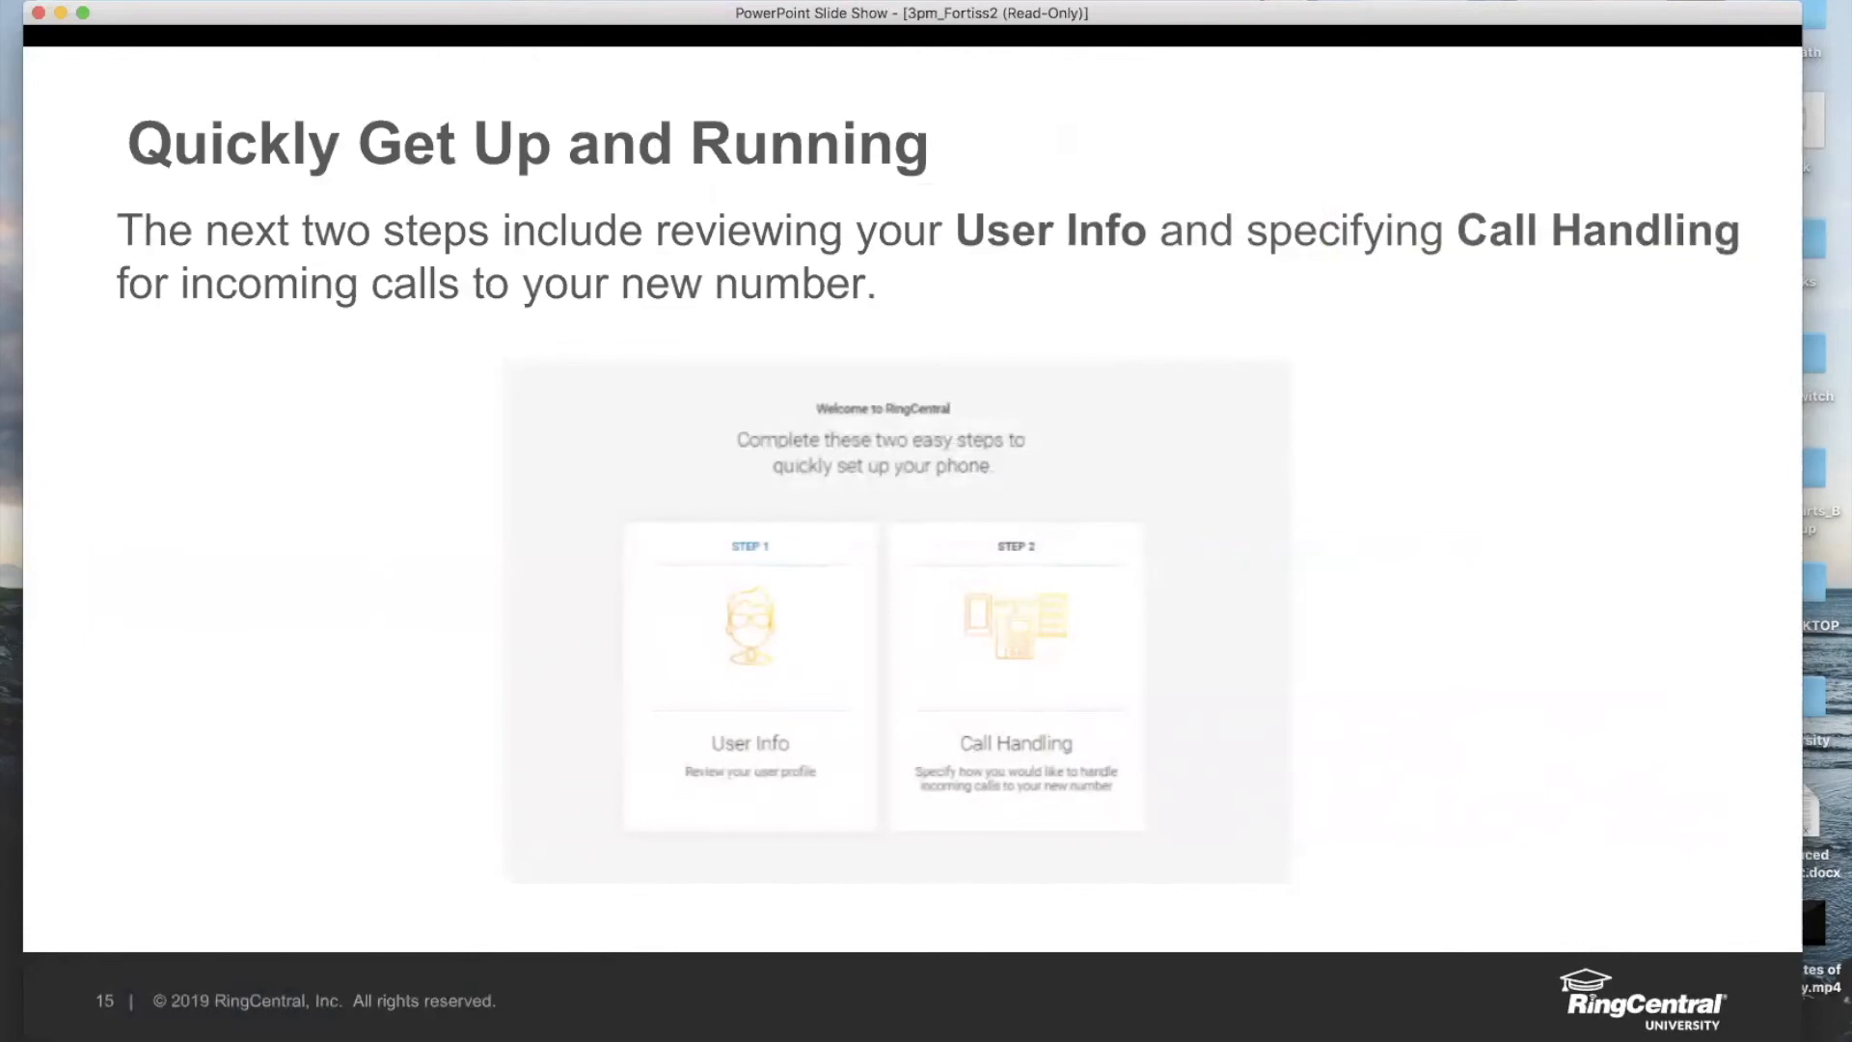
pyautogui.moveTo(1235, 847)
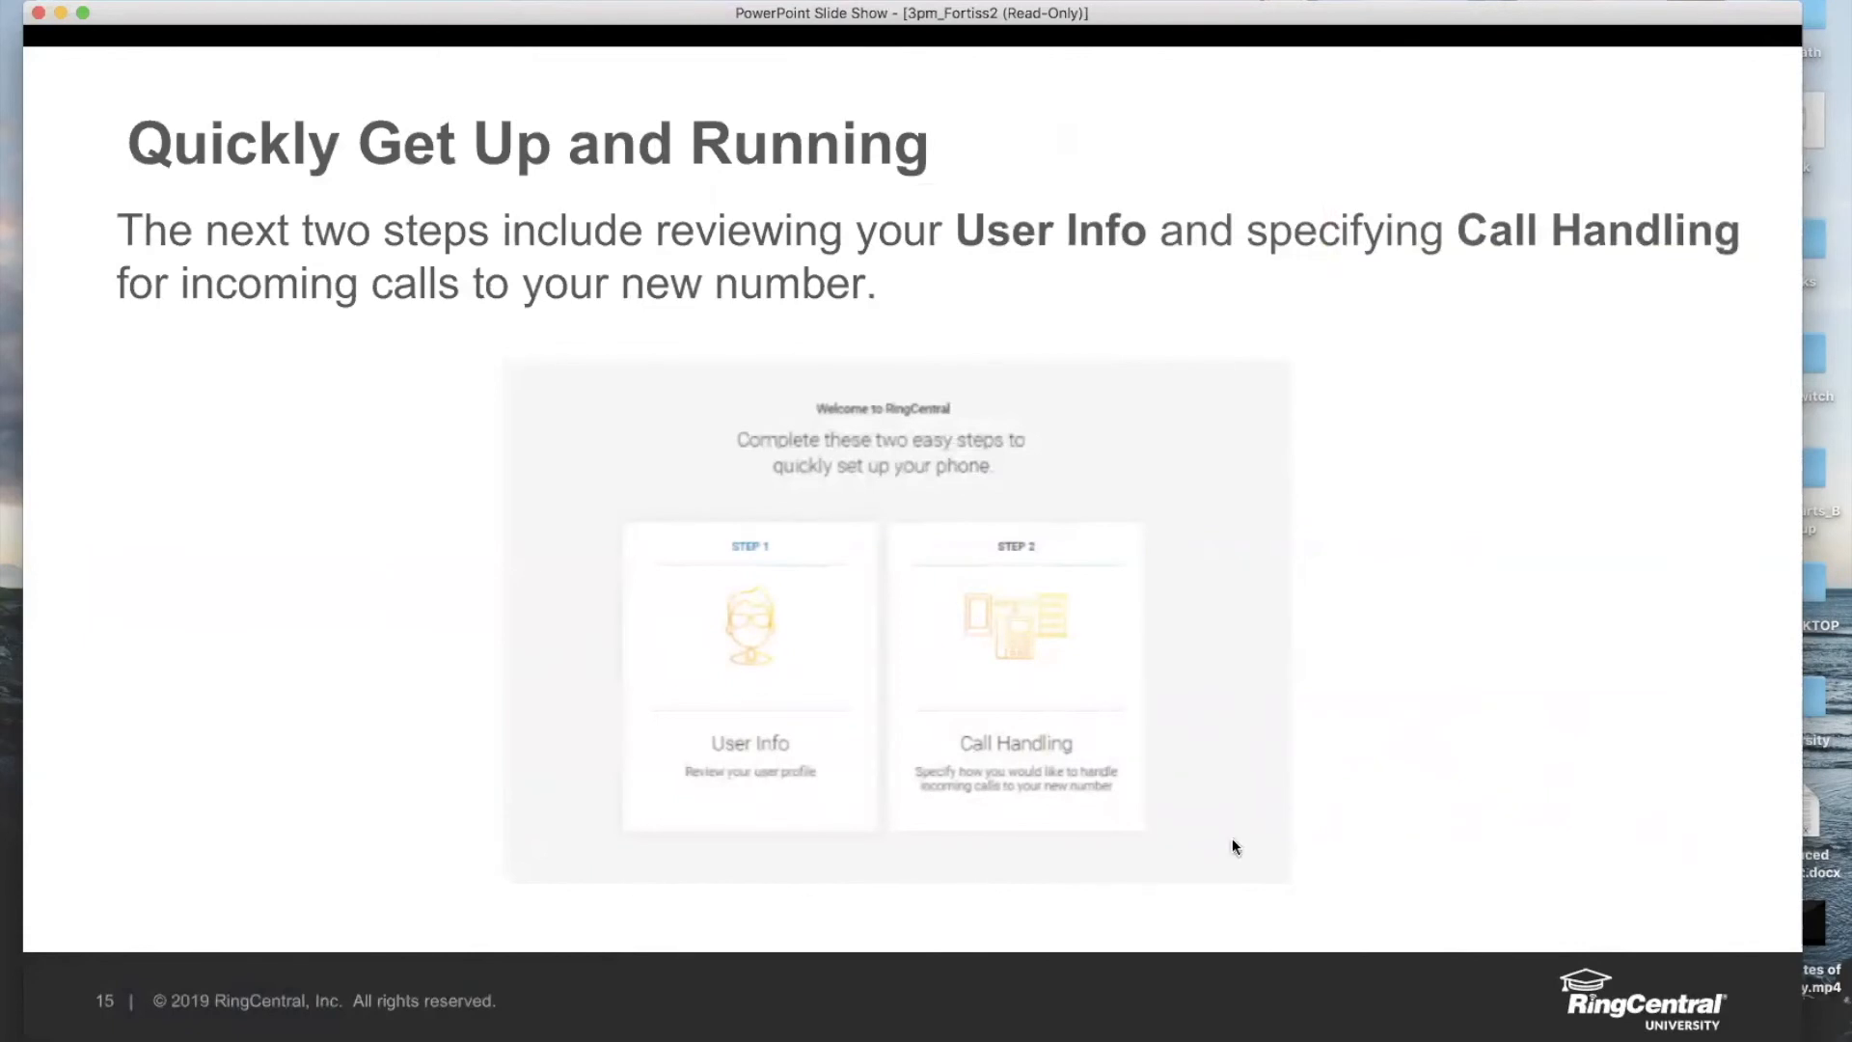
pyautogui.moveTo(1177, 830)
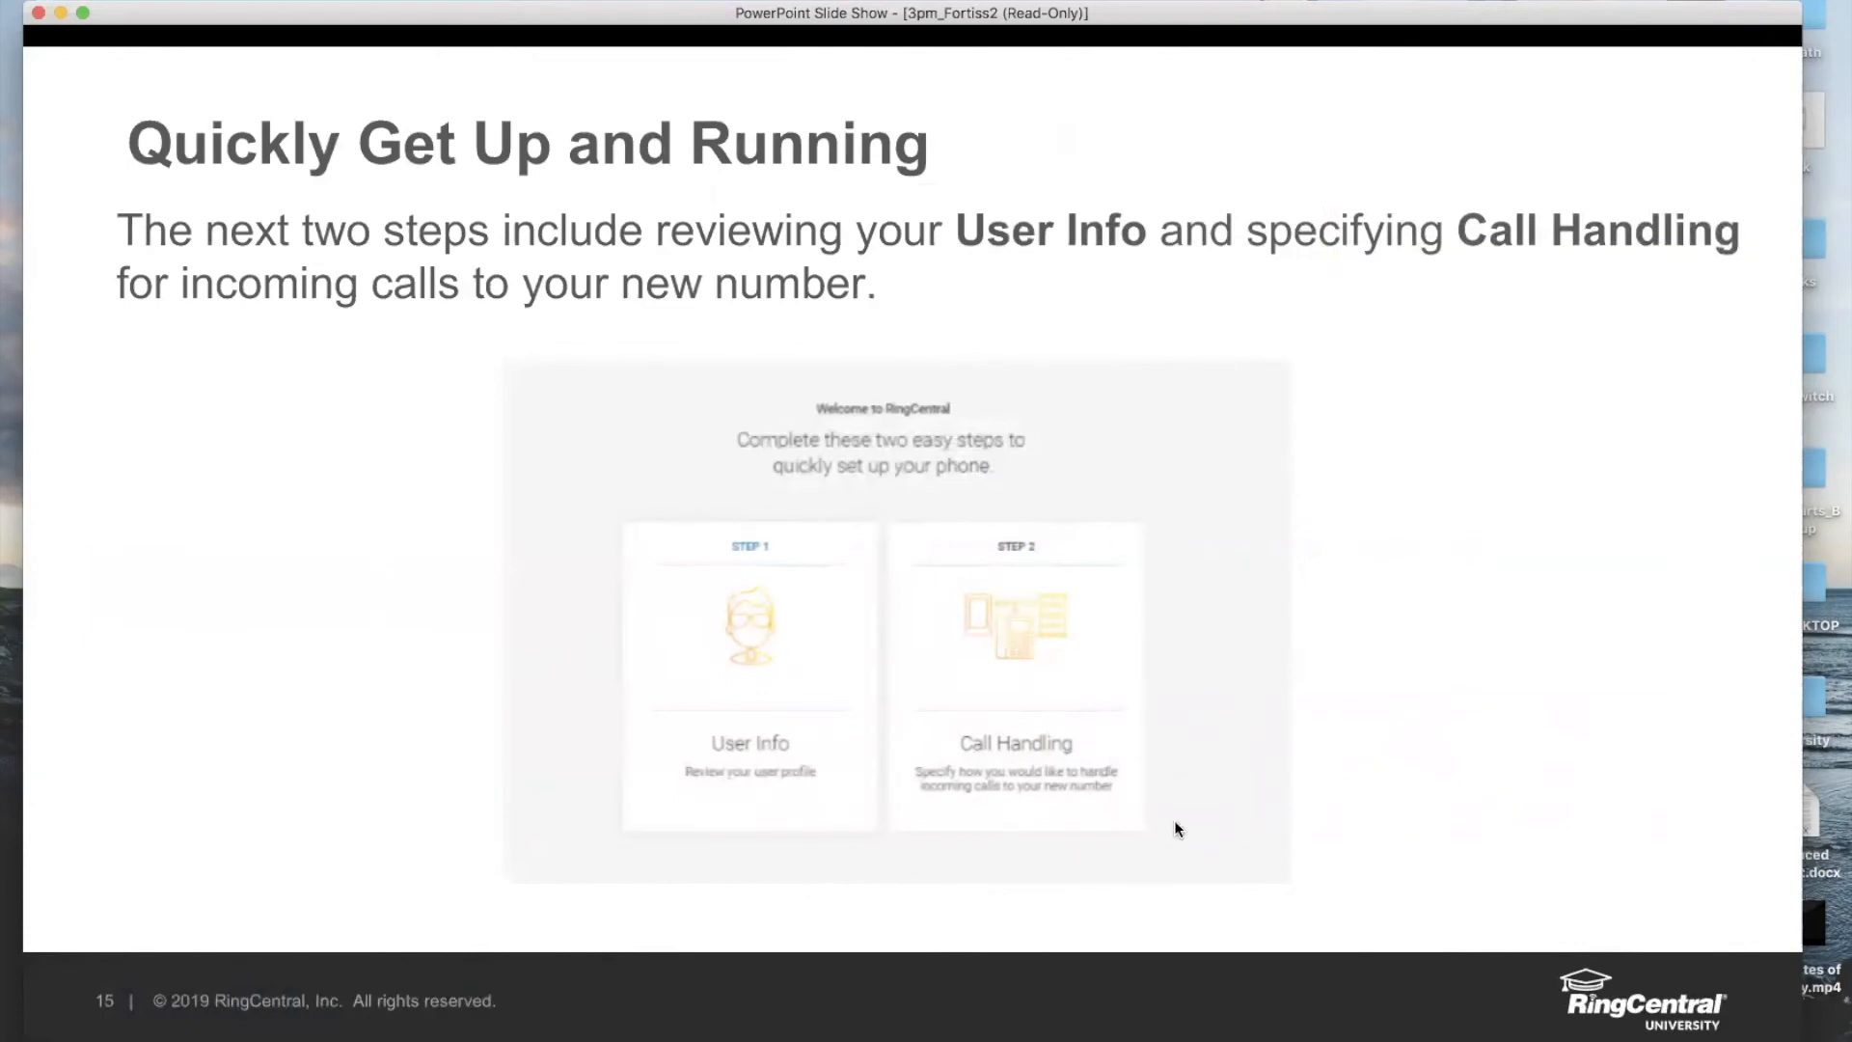